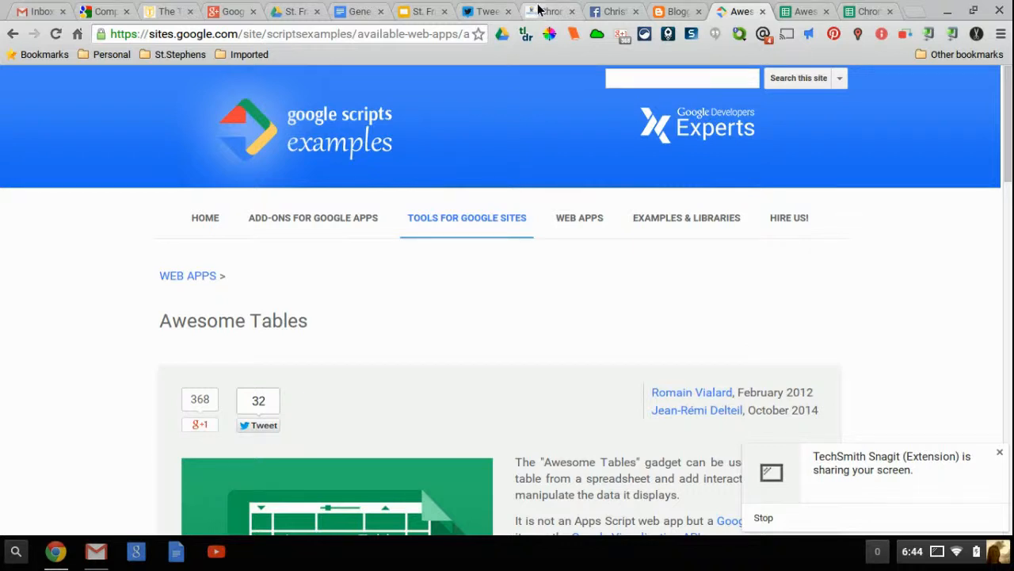
Save the Chrome Apps and Extensions Directory page
{"action": "left_click", "coordinate": [549, 11]}
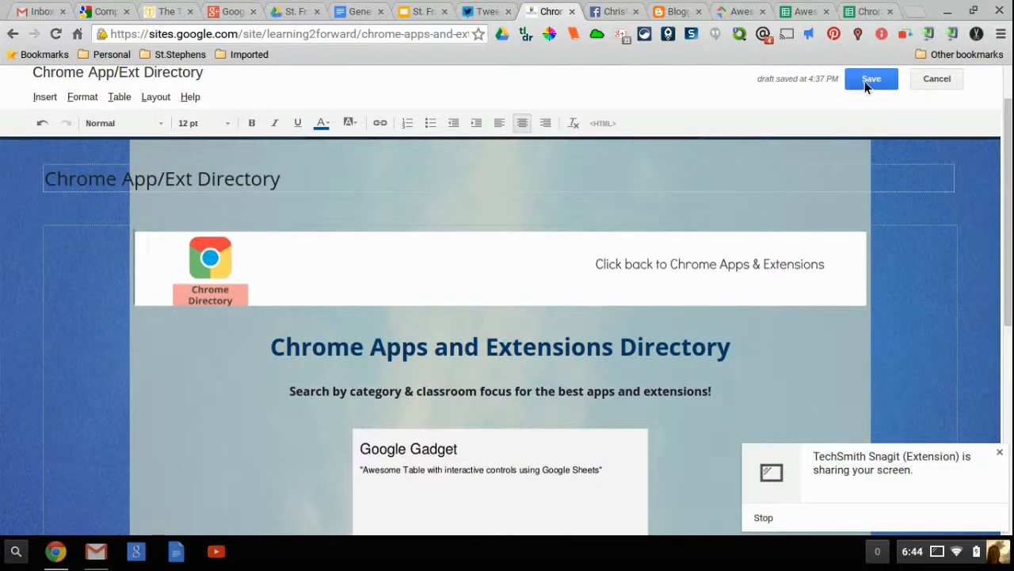
{"action": "left_click", "coordinate": [871, 79]}
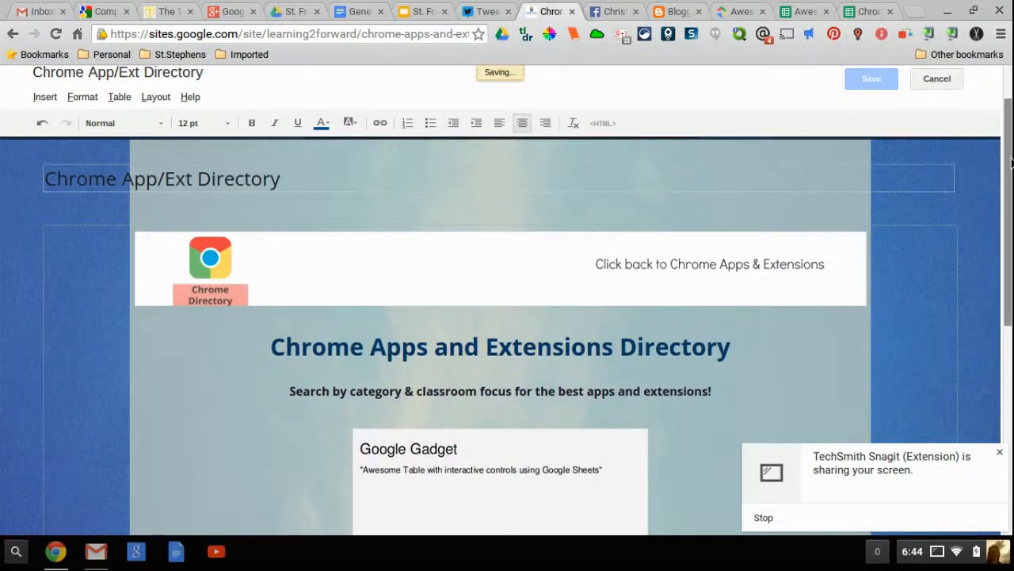
{"action": "left_click", "coordinate": [871, 78]}
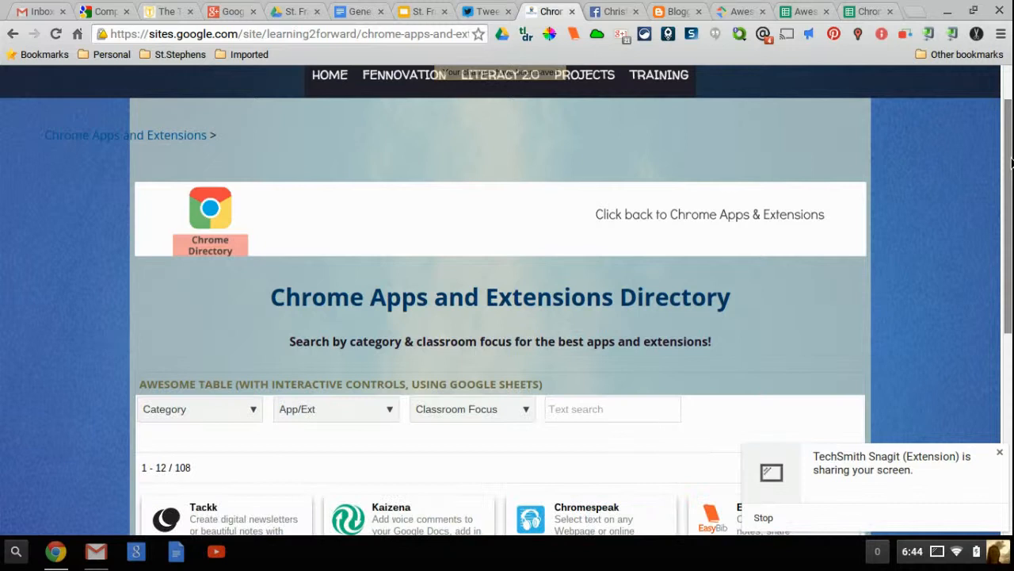
Search the directory for 'chrome' and check the Classroom Focus filter without choosing
{"action": "scroll", "scroll_direction": "down", "scroll_amount": 3}
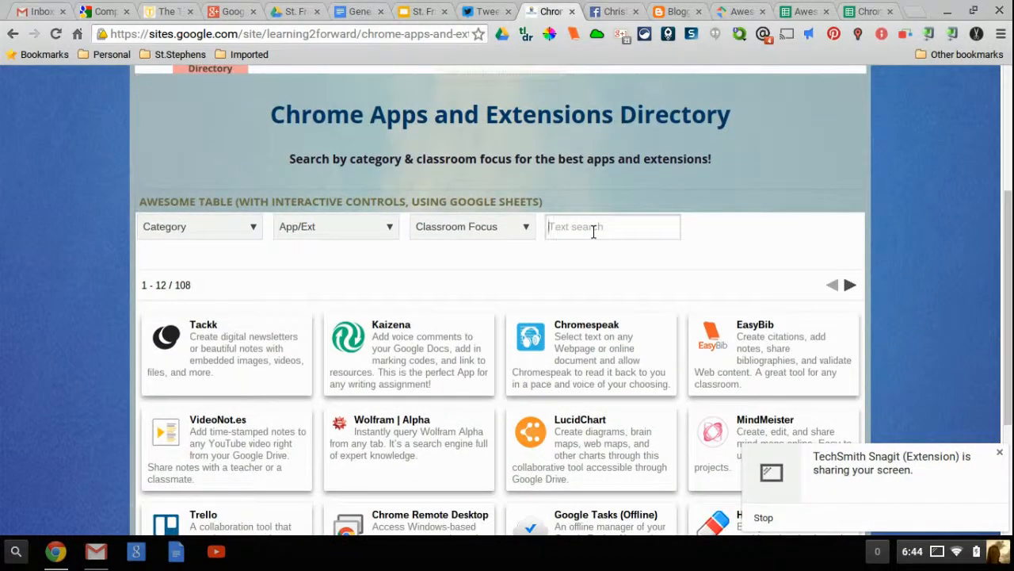
{"action": "type", "text": "chrome"}
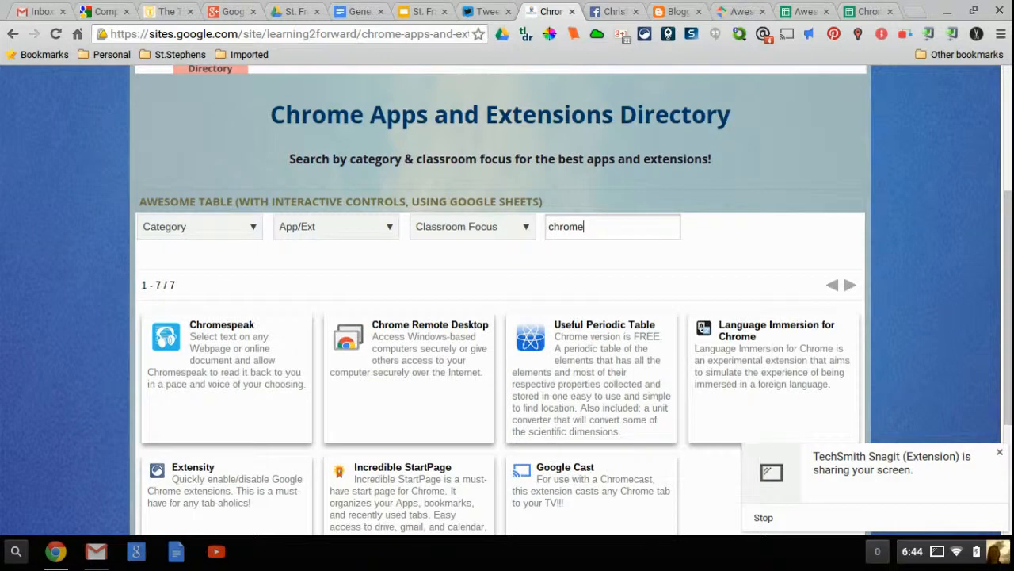
{"action": "scroll", "scroll_direction": "down", "scroll_amount": 3}
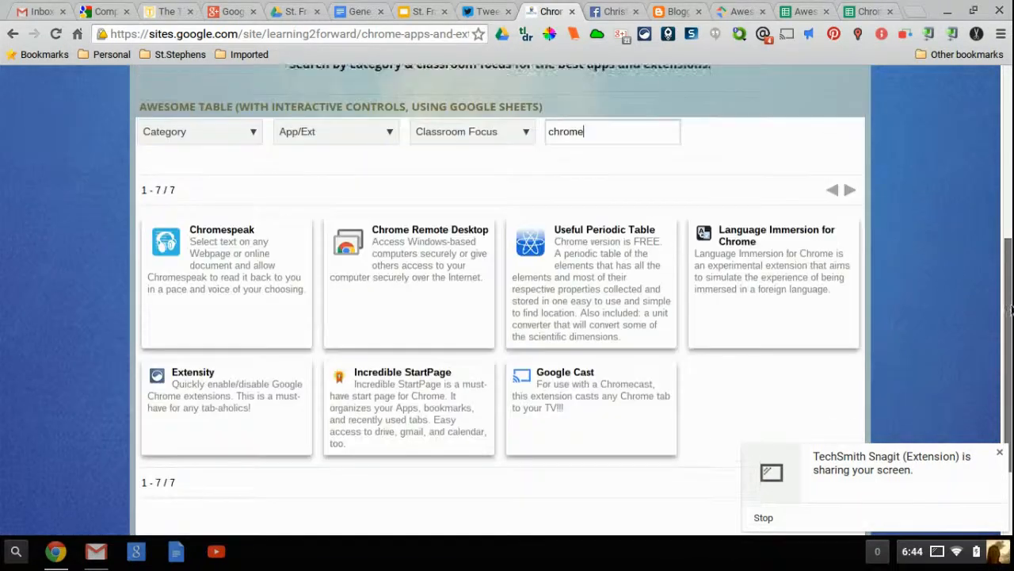
{"action": "left_click", "coordinate": [472, 137]}
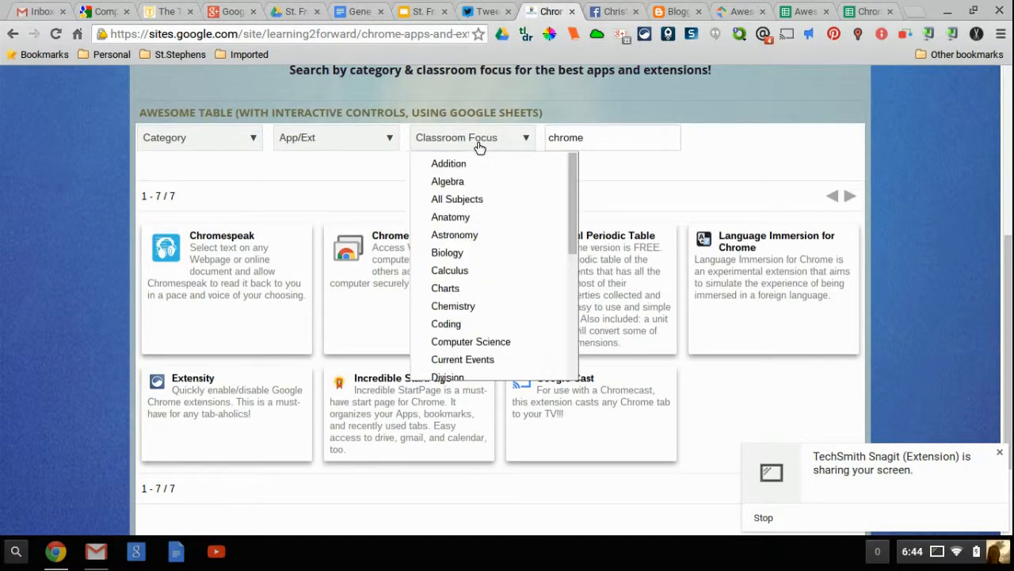
{"action": "left_click", "coordinate": [336, 137]}
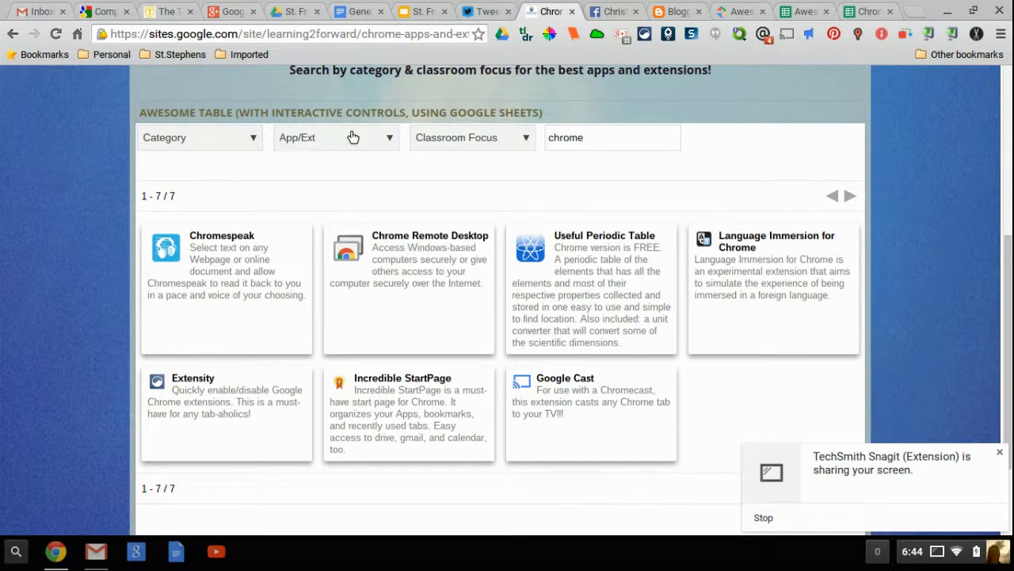
{"action": "left_click", "coordinate": [199, 137]}
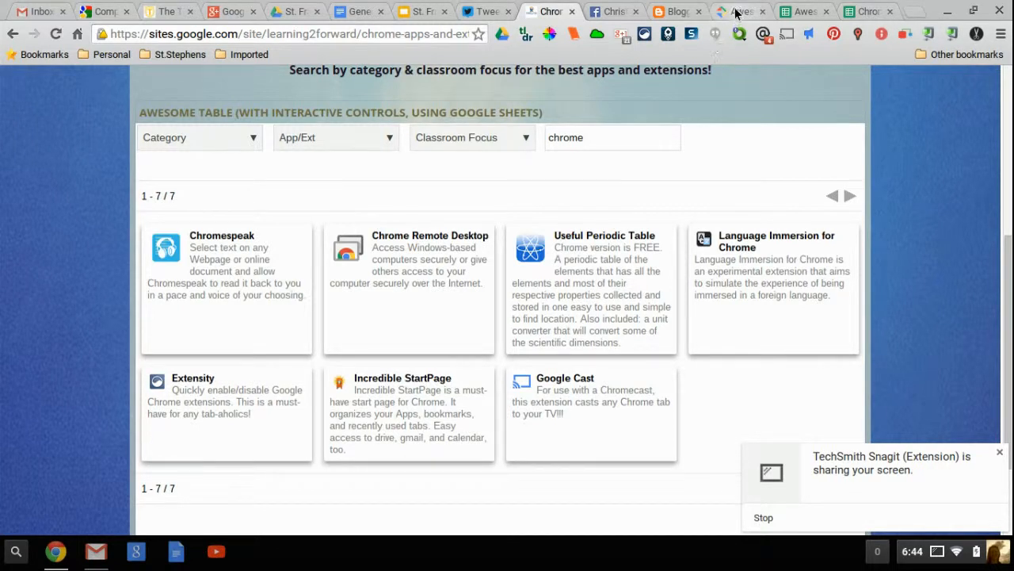
Open the Awesome Table demos page from the Awesome Tables information page
{"action": "left_click", "coordinate": [737, 11]}
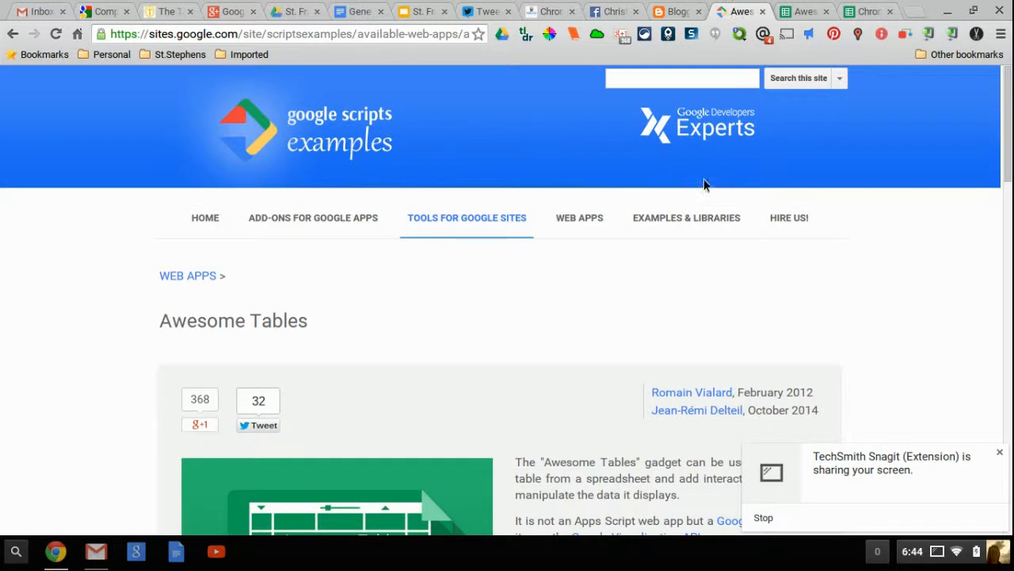
{"action": "mouse_move", "coordinate": [1008, 190]}
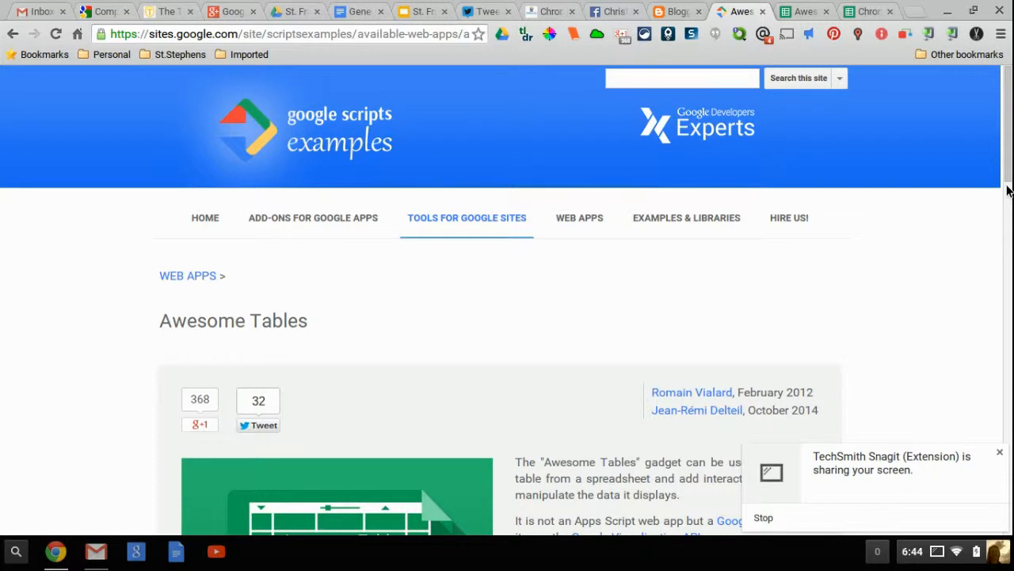
{"action": "scroll", "scroll_direction": "down", "scroll_amount": 3}
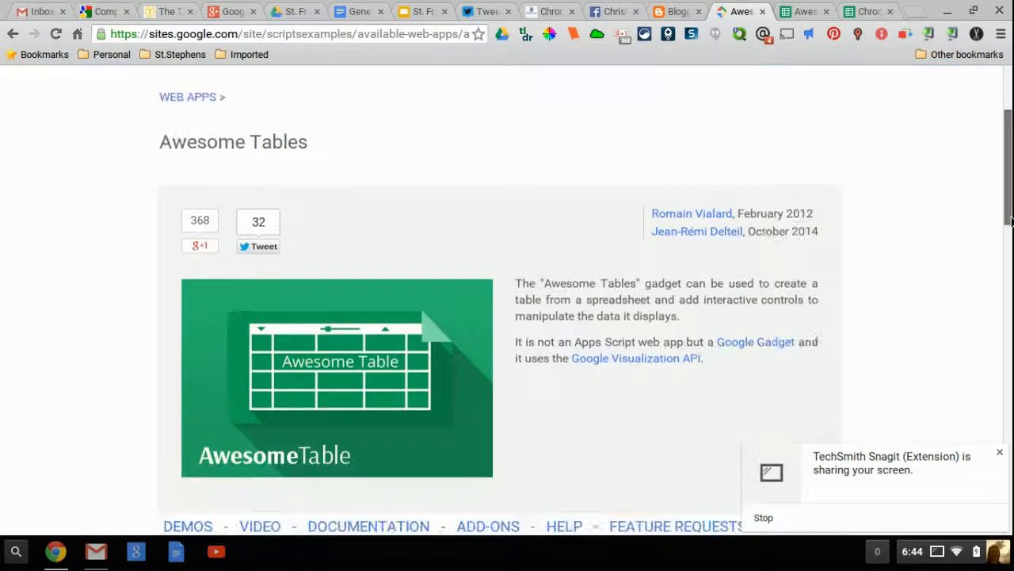
{"action": "scroll", "scroll_direction": "down", "scroll_amount": 3}
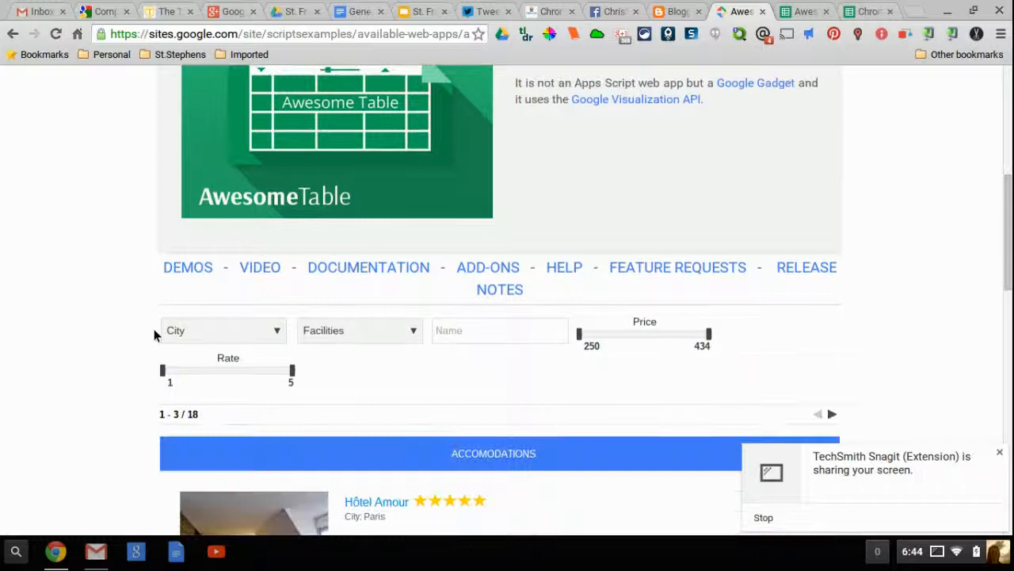
{"action": "mouse_move", "coordinate": [188, 267]}
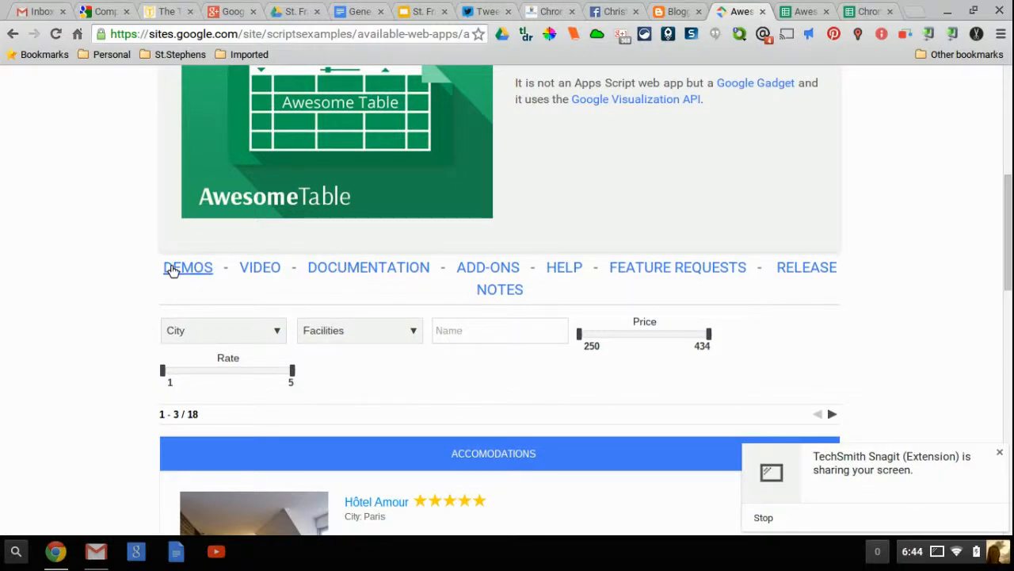
{"action": "left_click", "coordinate": [187, 267]}
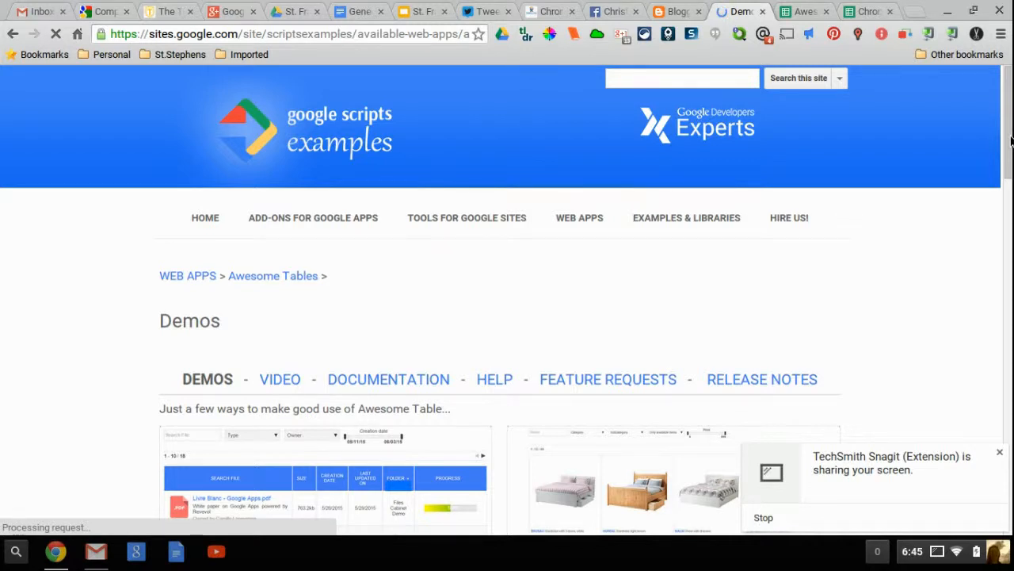
Scroll through the demo gallery down to Cards view
{"action": "scroll", "scroll_direction": "down", "scroll_amount": 3}
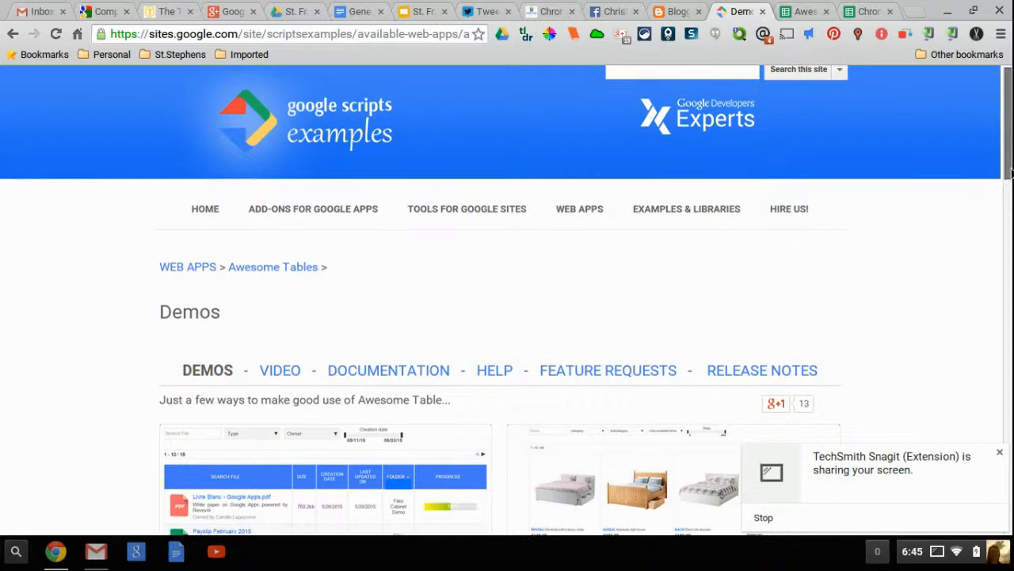
{"action": "scroll", "scroll_direction": "down", "scroll_amount": 3}
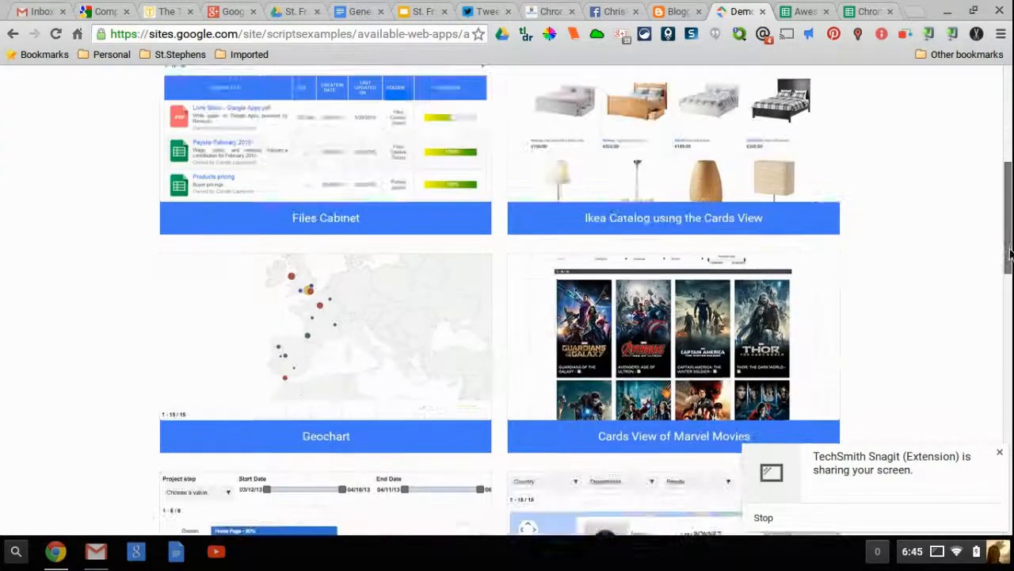
{"action": "scroll", "scroll_direction": "down", "scroll_amount": 3}
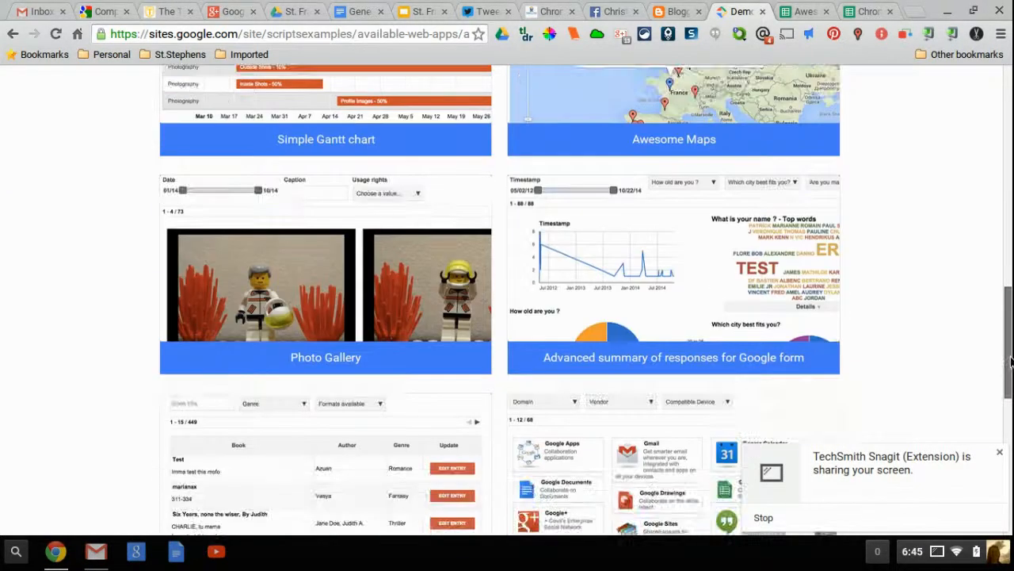
{"action": "scroll", "scroll_direction": "down", "scroll_amount": 3}
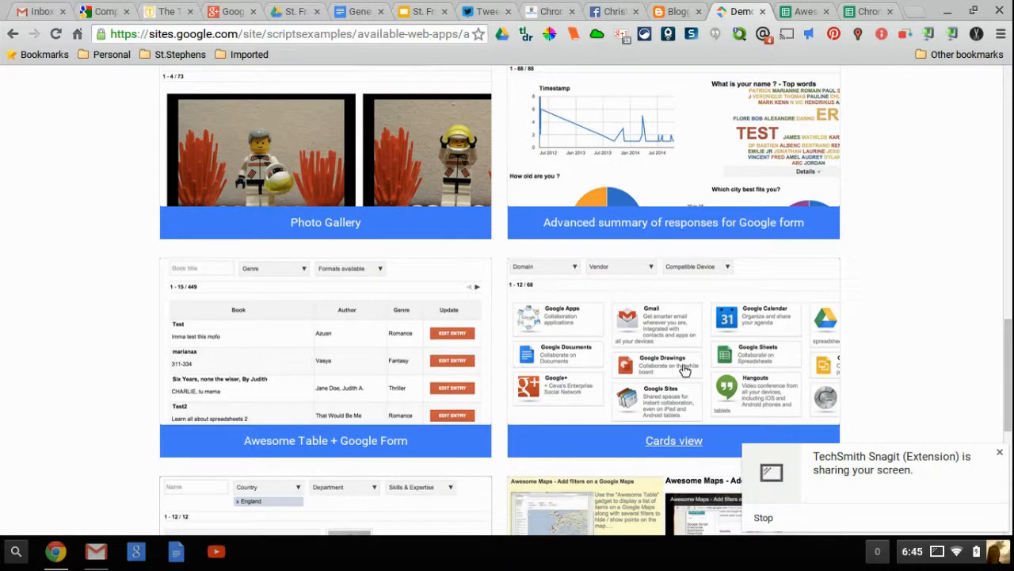
Open the Cards view live demo and its Apps Store source spreadsheet
{"action": "left_click", "coordinate": [674, 440]}
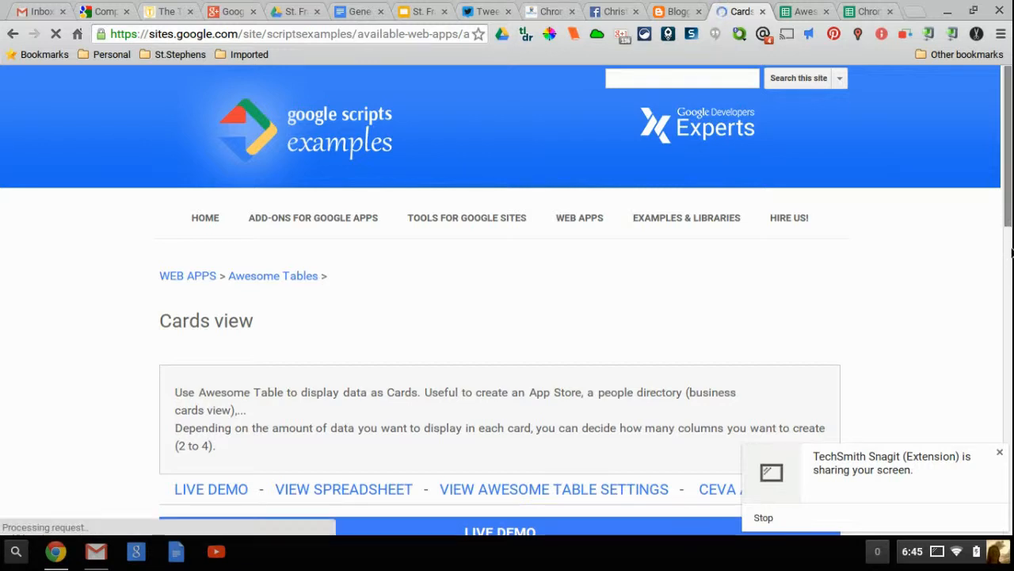
{"action": "scroll", "scroll_direction": "down", "scroll_amount": 3}
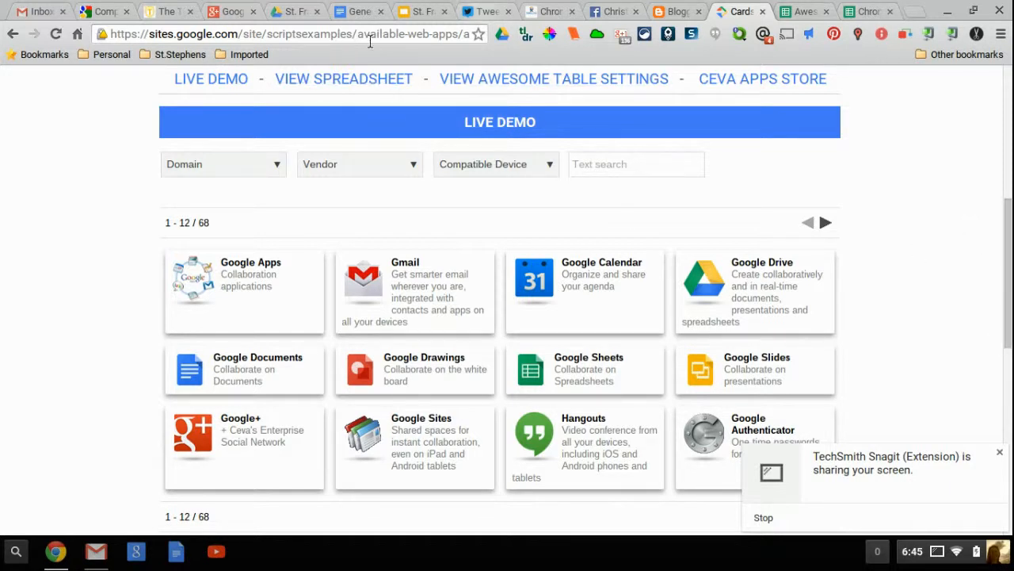
{"action": "mouse_move", "coordinate": [344, 78]}
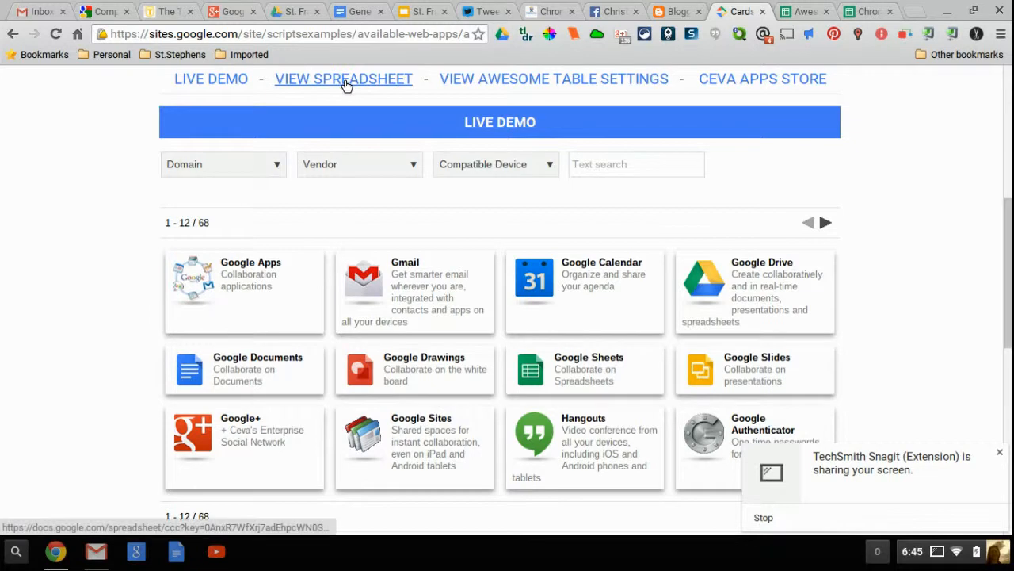
{"action": "left_click", "coordinate": [343, 79]}
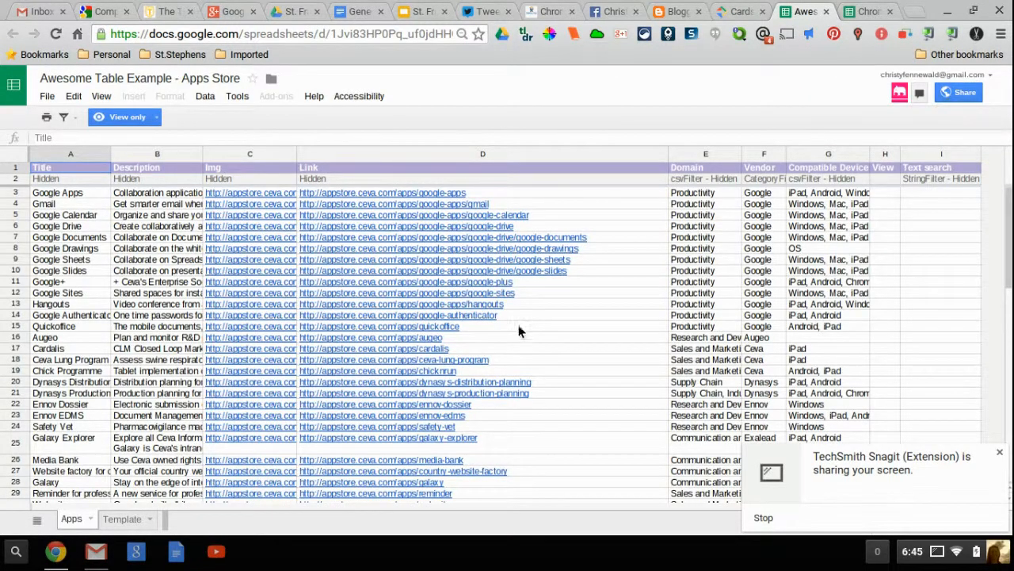
{"action": "mouse_move", "coordinate": [642, 271]}
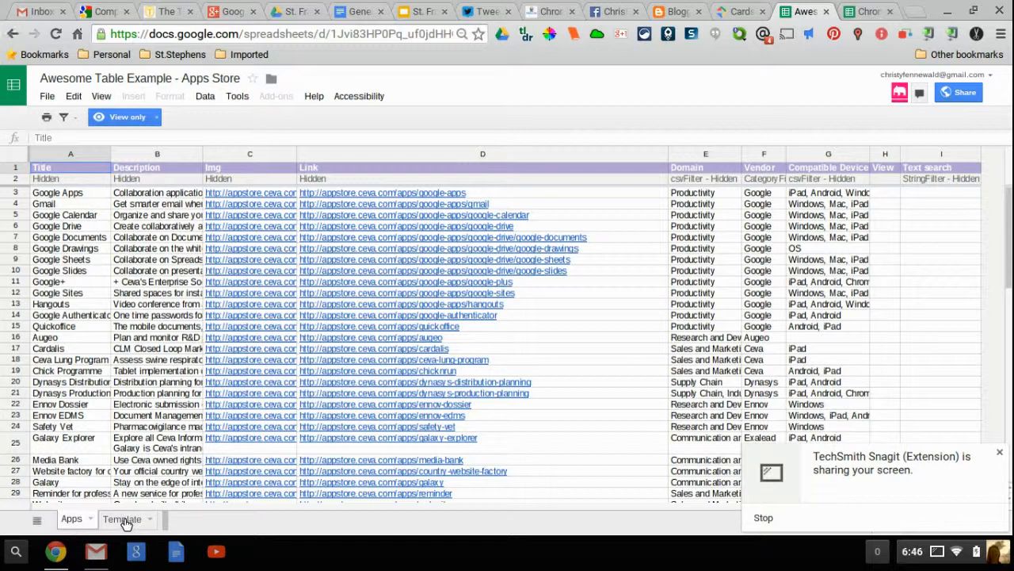
Show the Template sheet holding the HTML card layout
{"action": "left_click", "coordinate": [122, 518]}
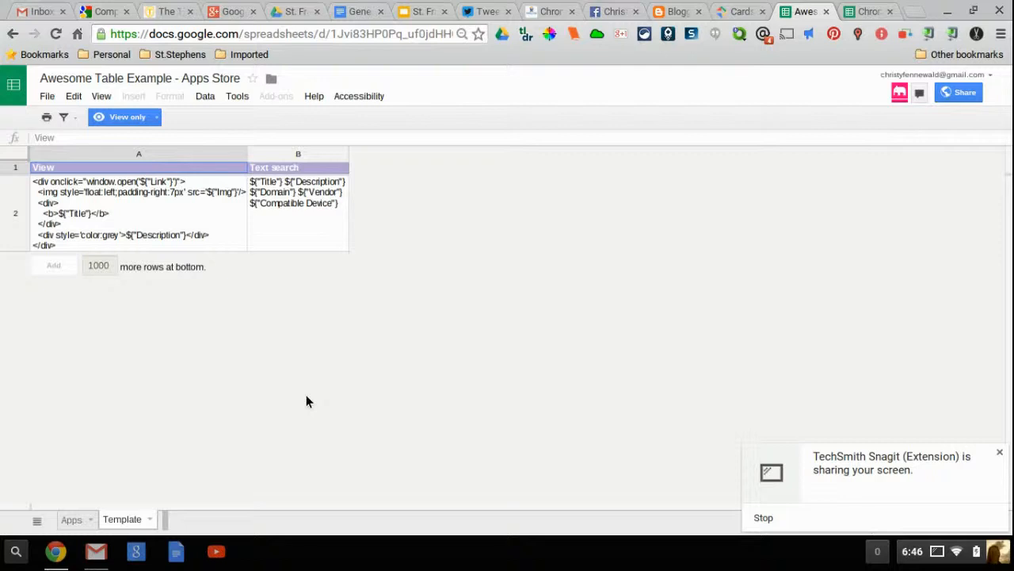
{"action": "mouse_move", "coordinate": [71, 519]}
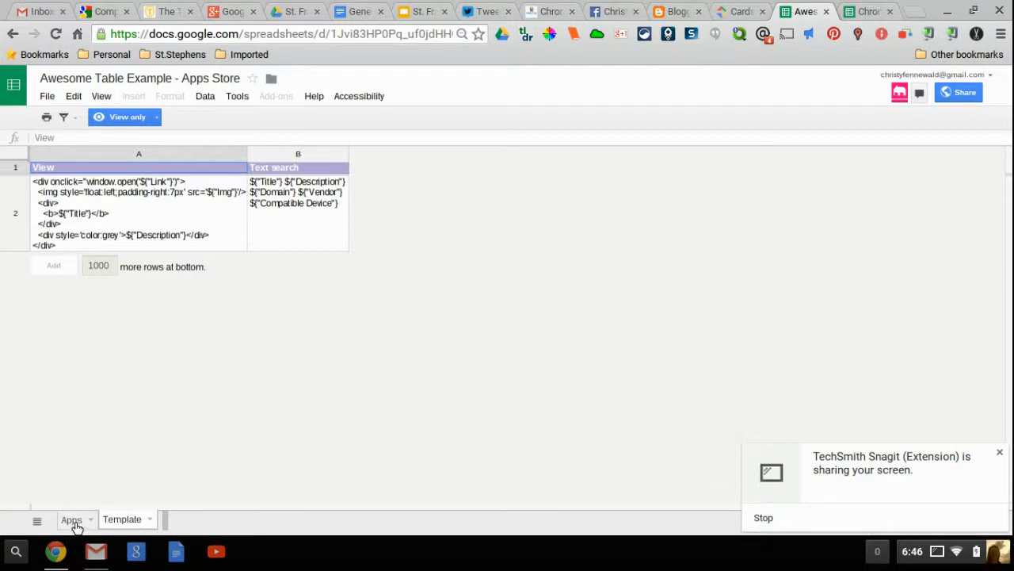
{"action": "mouse_move", "coordinate": [556, 328]}
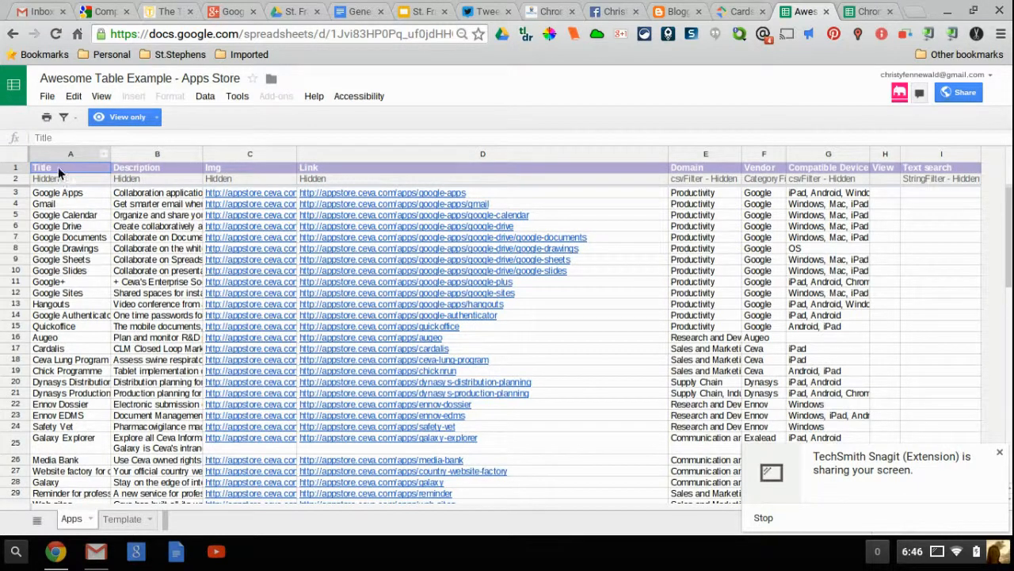
{"action": "mouse_move", "coordinate": [677, 6]}
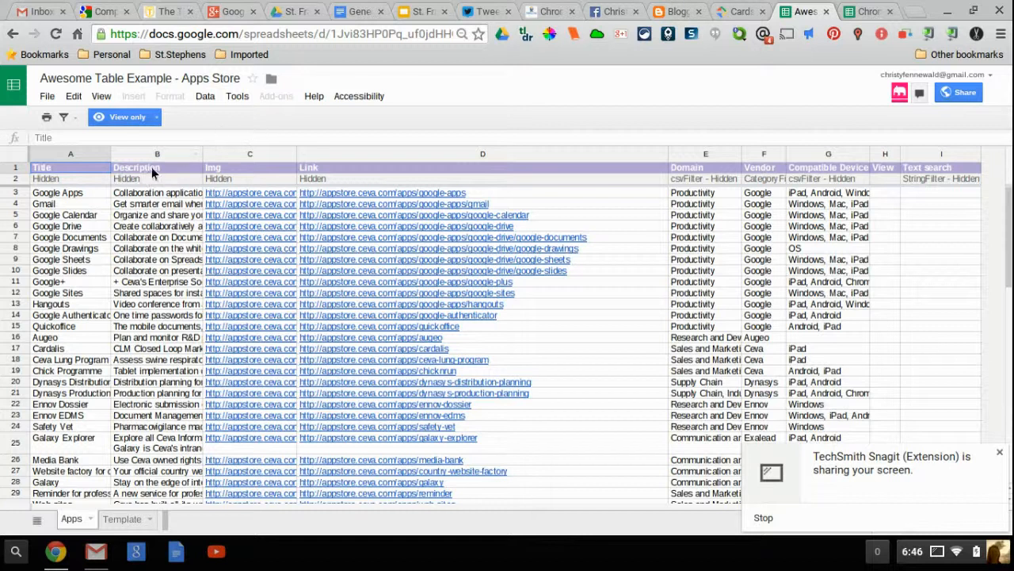
{"action": "mouse_move", "coordinate": [317, 176]}
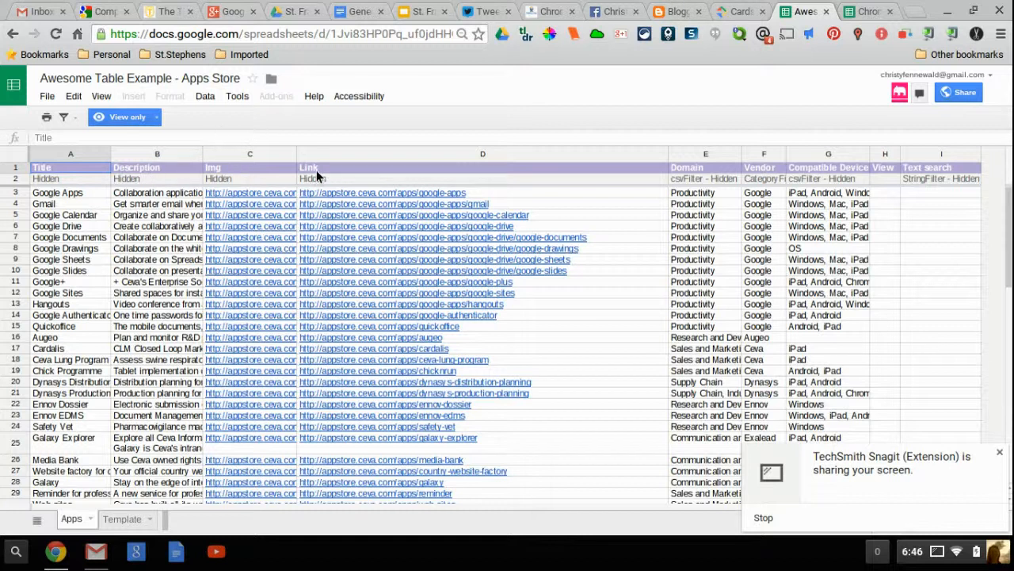
{"action": "mouse_move", "coordinate": [828, 174]}
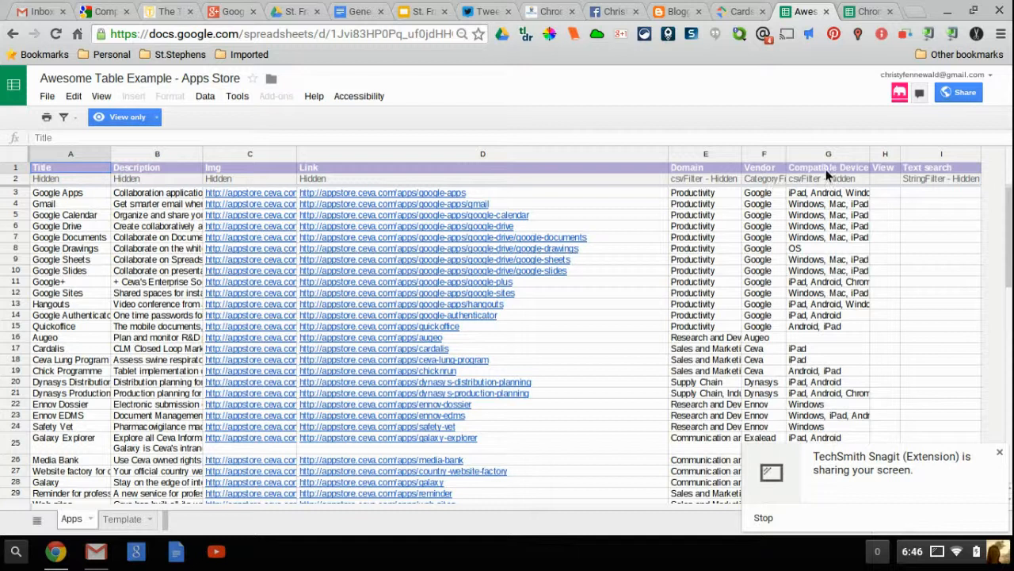
{"action": "mouse_move", "coordinate": [959, 176]}
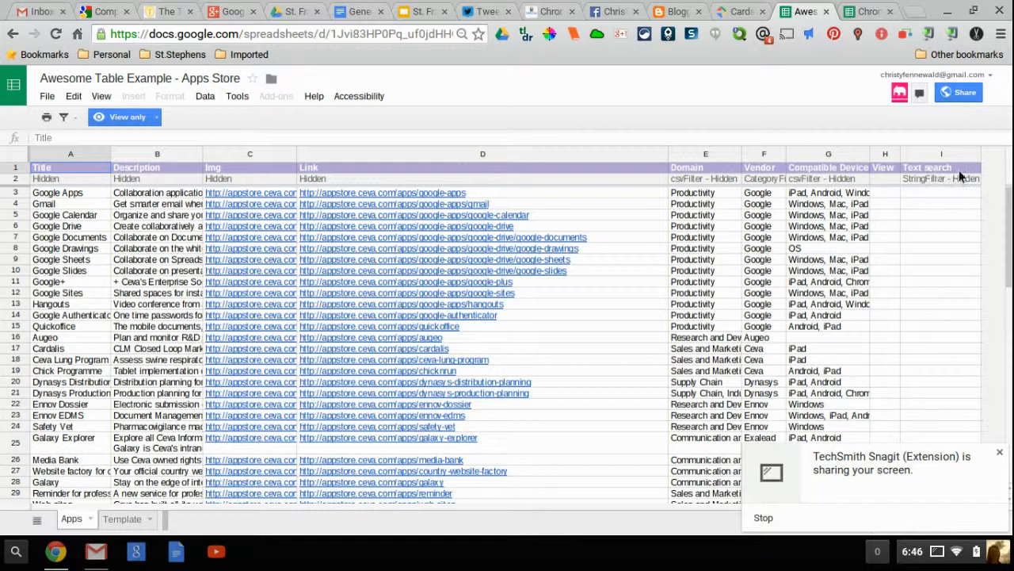
{"action": "mouse_move", "coordinate": [82, 183]}
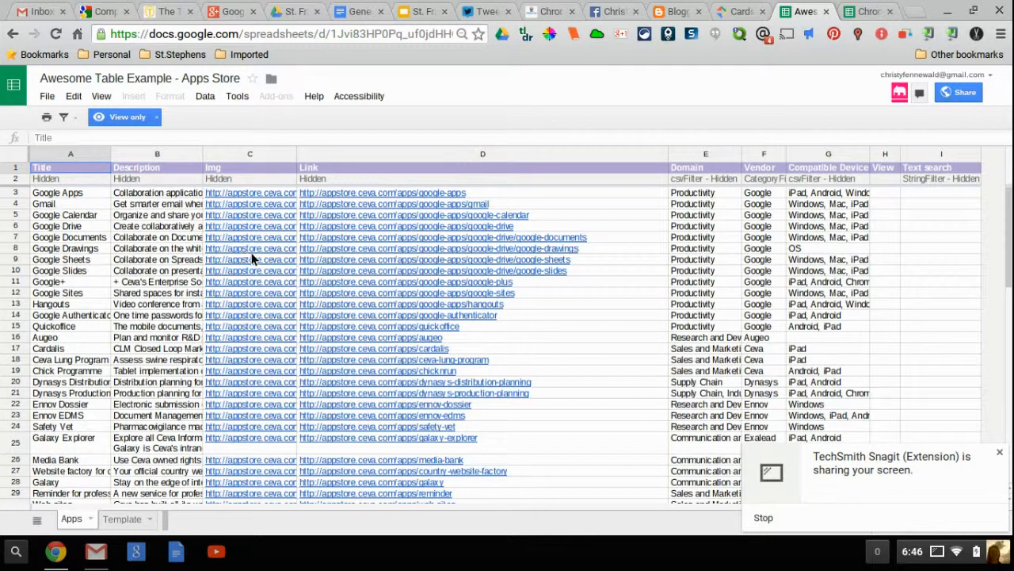
{"action": "mouse_move", "coordinate": [251, 248]}
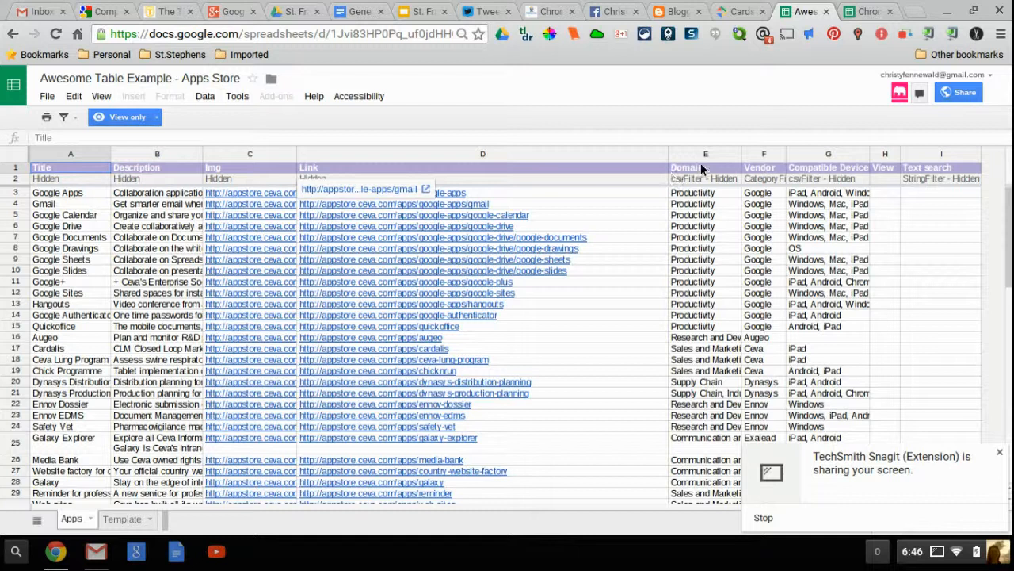
{"action": "mouse_move", "coordinate": [836, 170]}
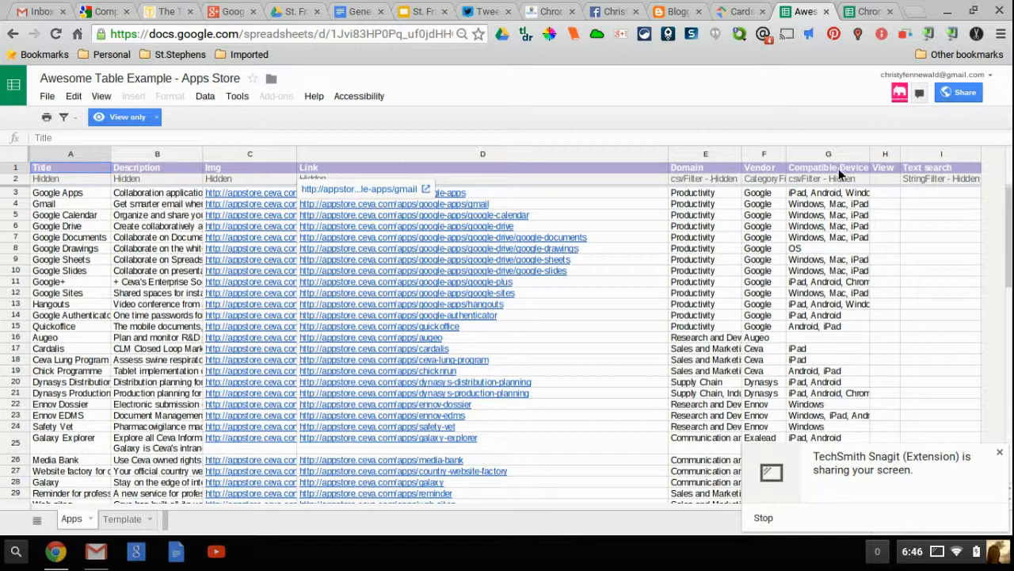
Inspect the Compatible Device header, then bring up the Chrome Apps & Extensions spreadsheet
{"action": "left_click", "coordinate": [829, 168]}
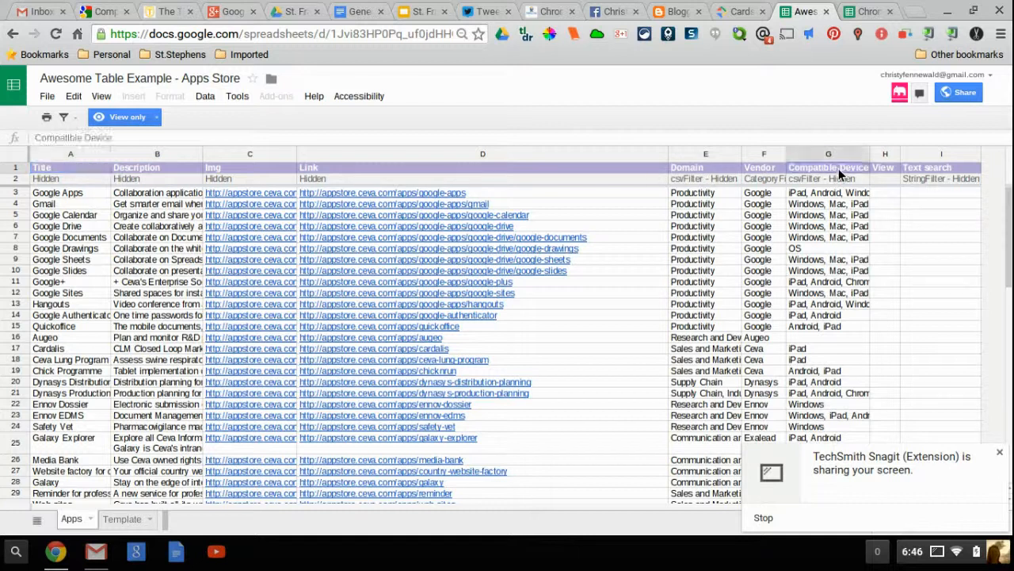
{"action": "left_click", "coordinate": [862, 11]}
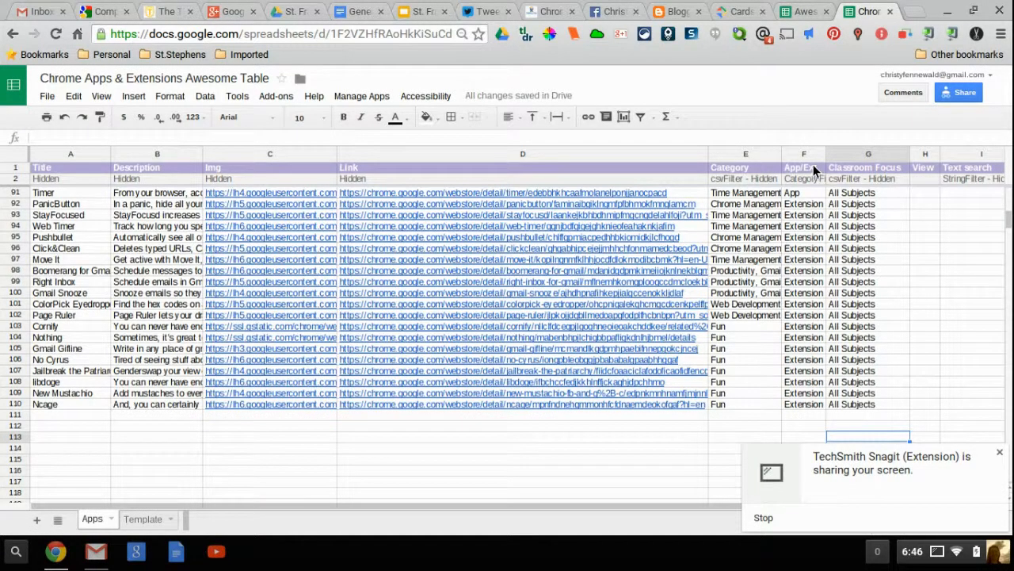
{"action": "mouse_move", "coordinate": [847, 170]}
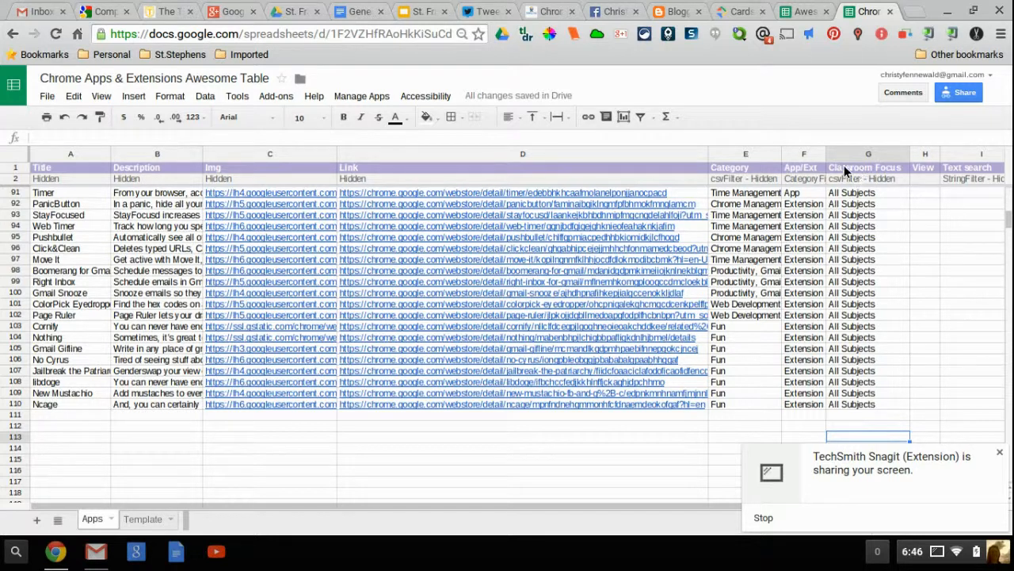
{"action": "mouse_move", "coordinate": [745, 226]}
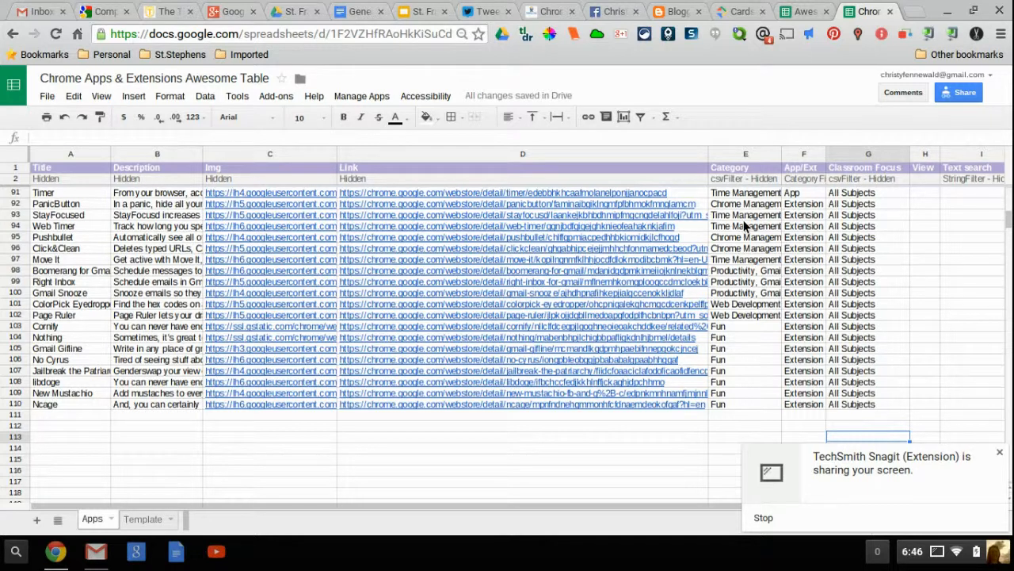
{"action": "mouse_move", "coordinate": [765, 6]}
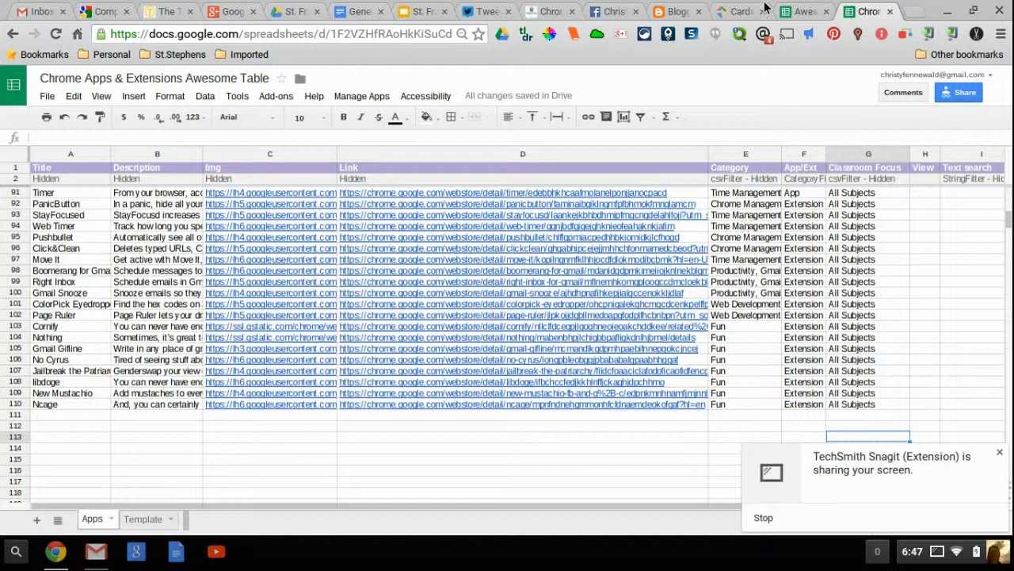
{"action": "left_click", "coordinate": [801, 11]}
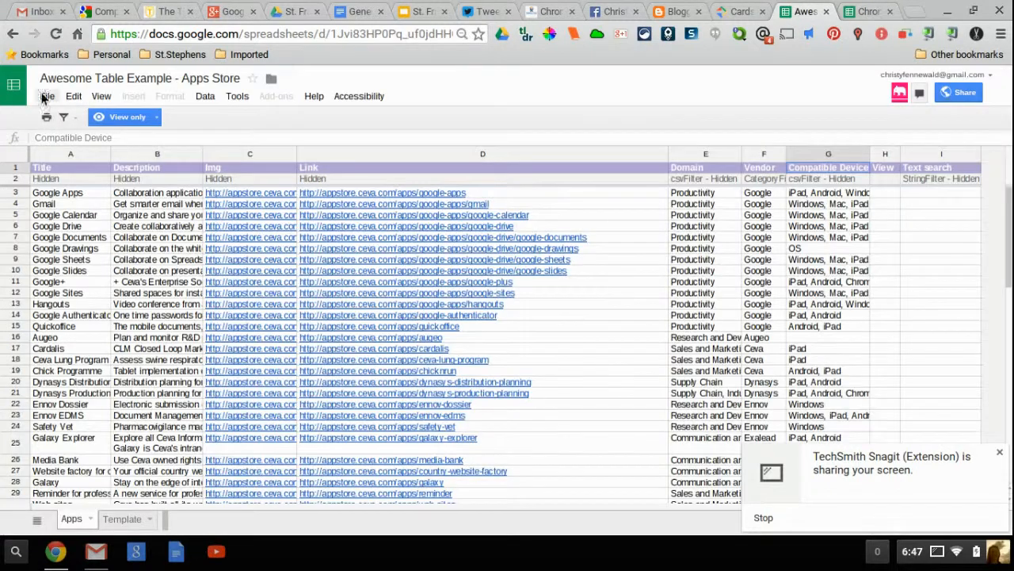
{"action": "left_click", "coordinate": [47, 96]}
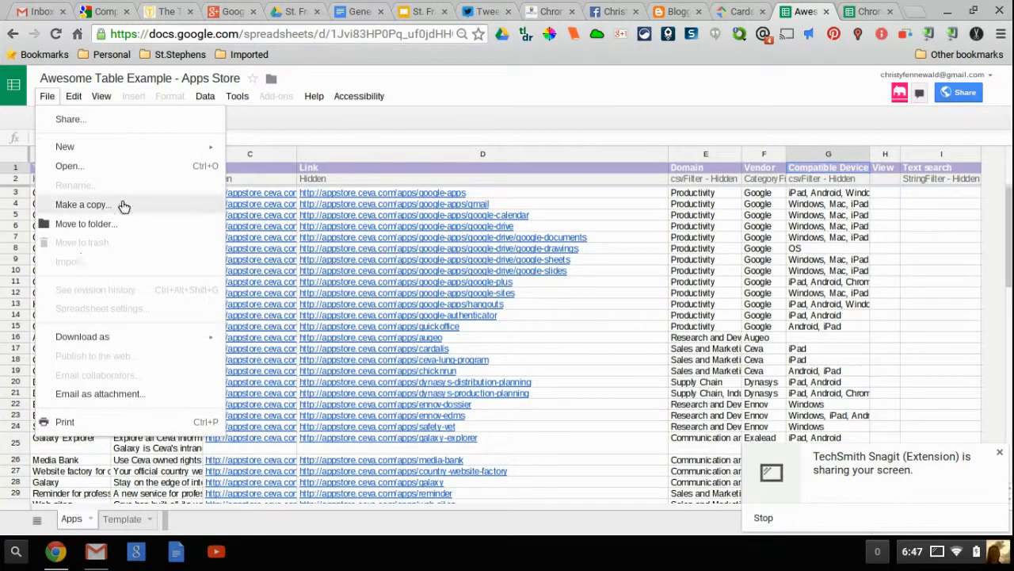
{"action": "left_click", "coordinate": [83, 204]}
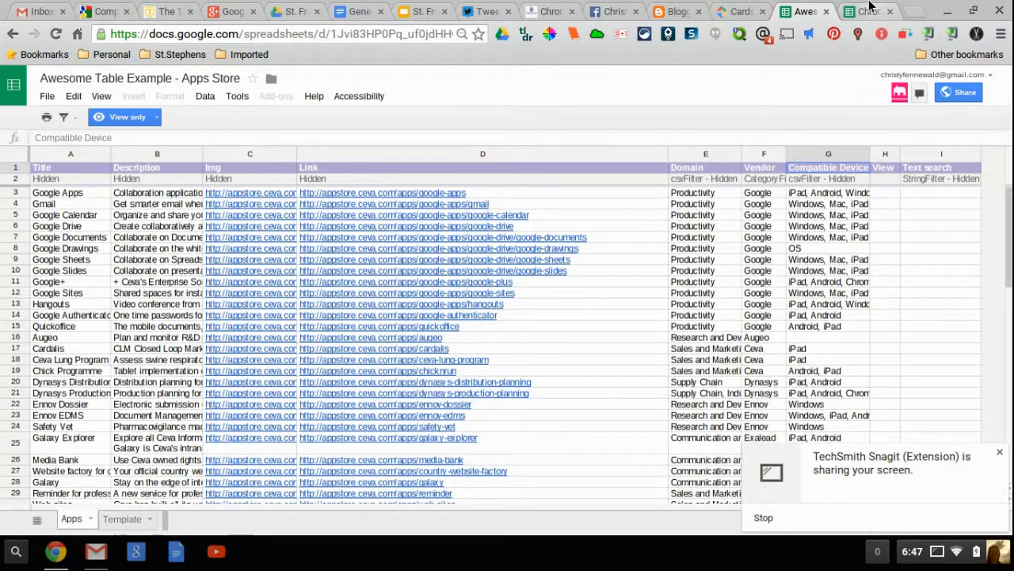
{"action": "left_click", "coordinate": [864, 11]}
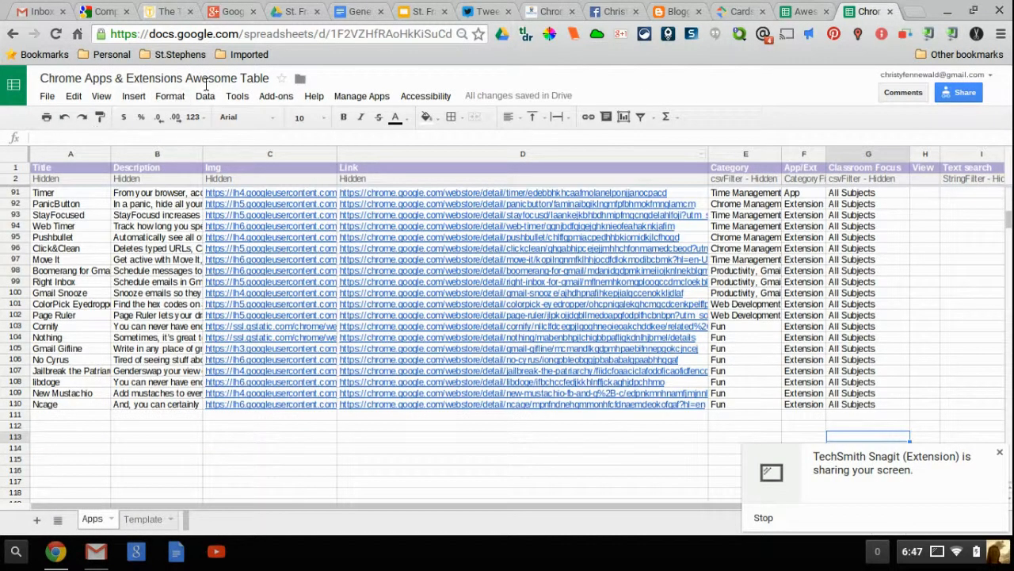
{"action": "mouse_move", "coordinate": [271, 500]}
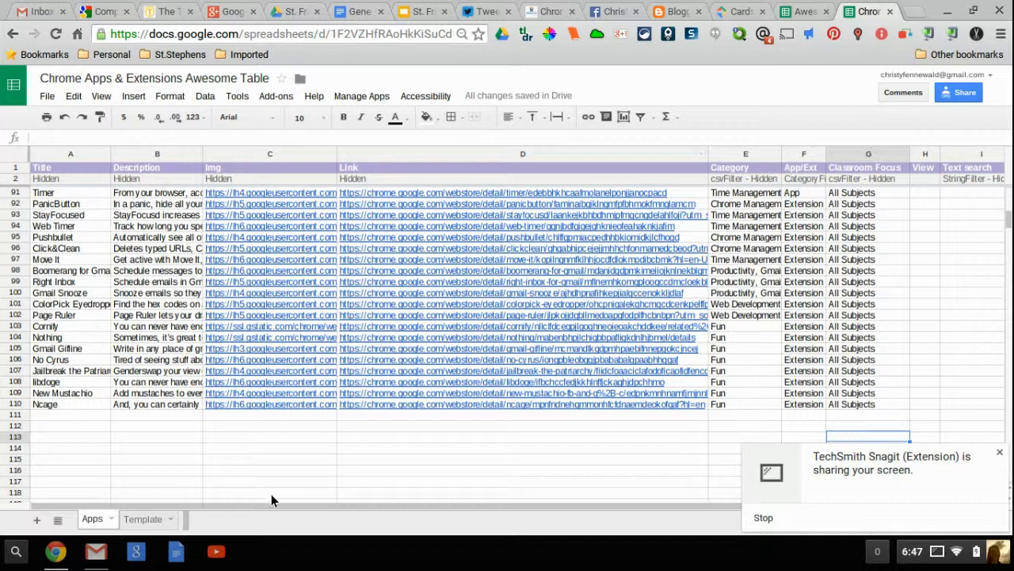
{"action": "mouse_move", "coordinate": [765, 5]}
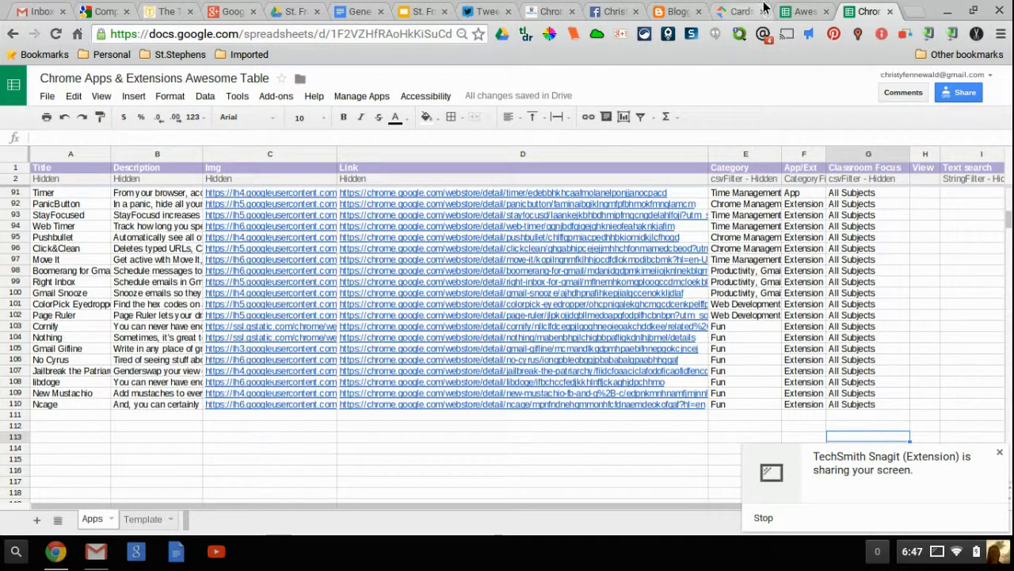
{"action": "left_click", "coordinate": [803, 11]}
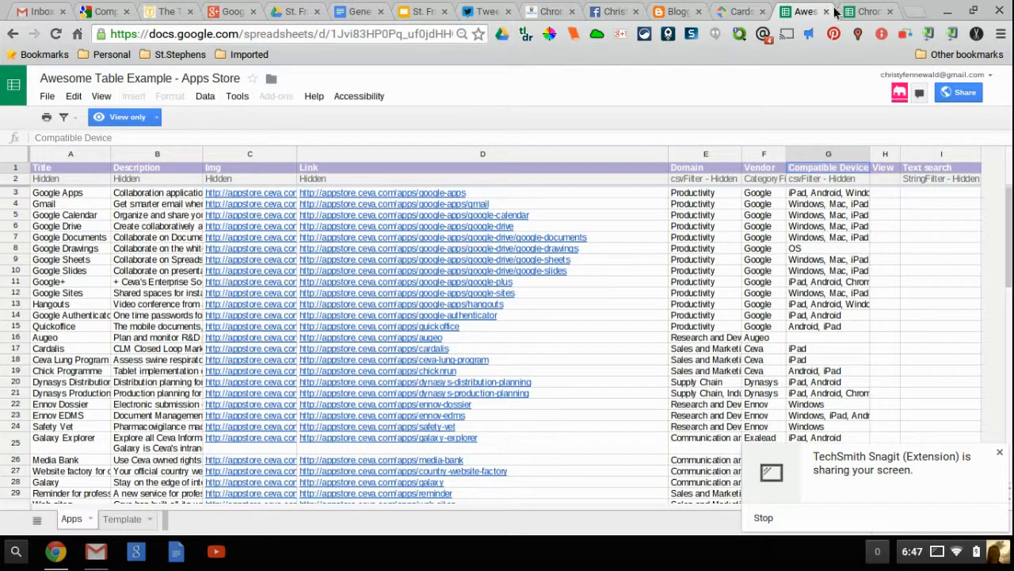
{"action": "left_click", "coordinate": [862, 12]}
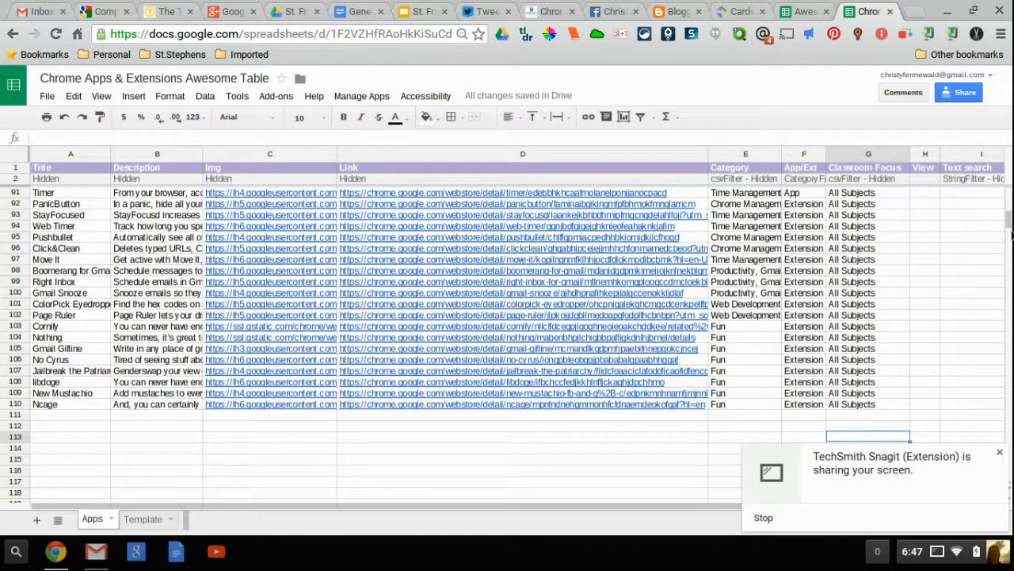
{"action": "scroll", "scroll_direction": "up", "scroll_amount": 3}
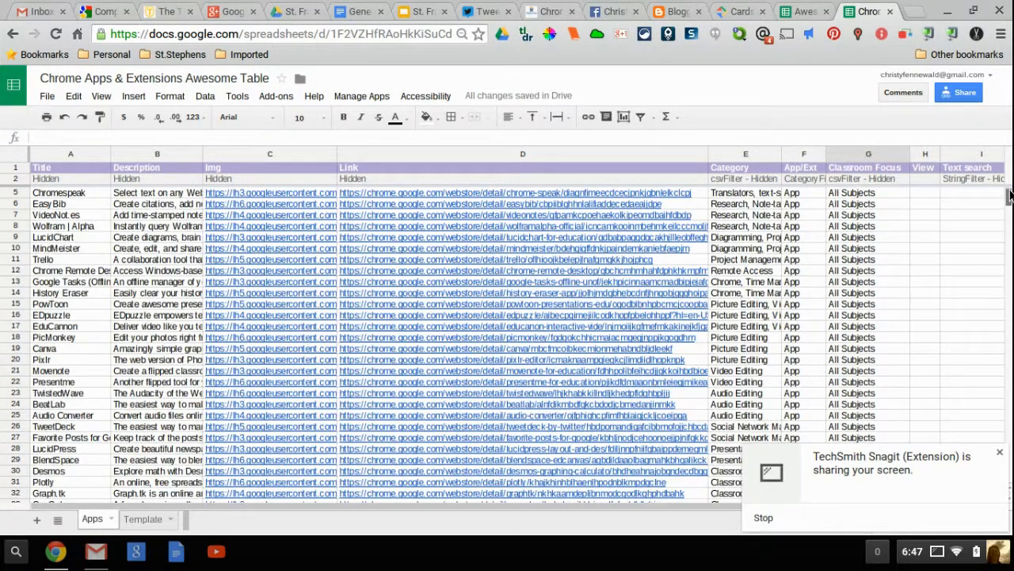
{"action": "scroll", "scroll_direction": "up", "scroll_amount": 3}
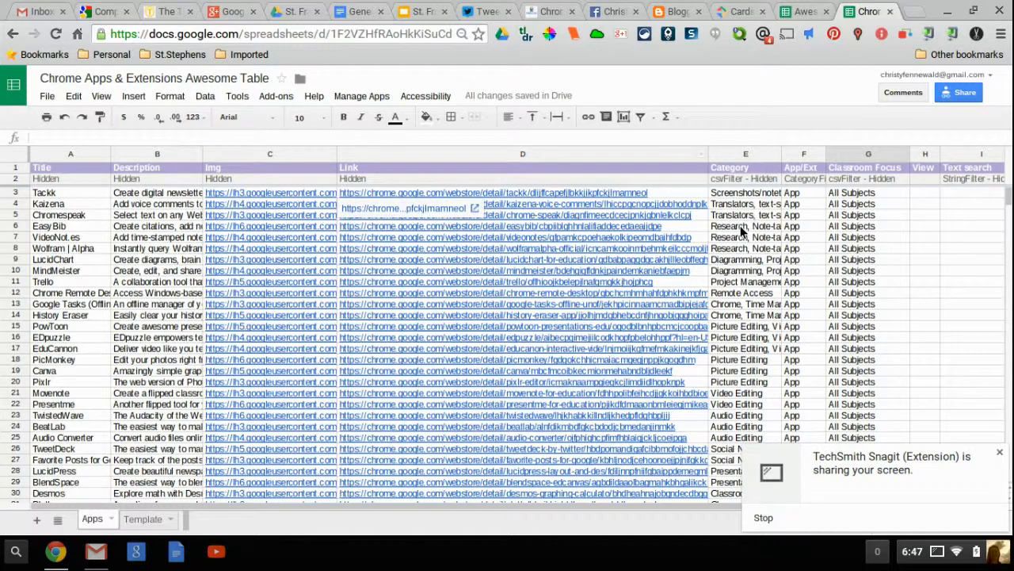
{"action": "mouse_move", "coordinate": [404, 215]}
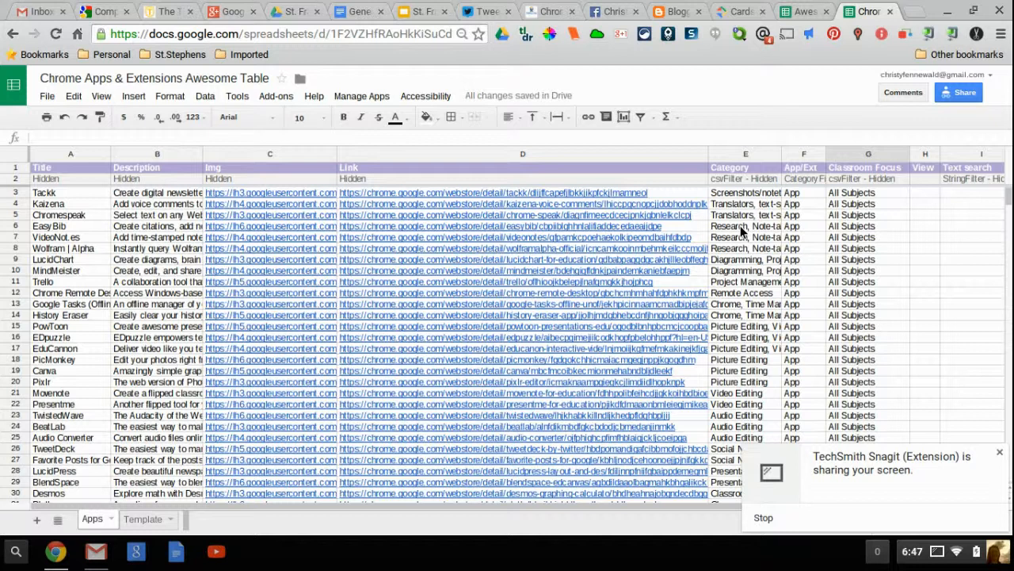
{"action": "left_click", "coordinate": [745, 237]}
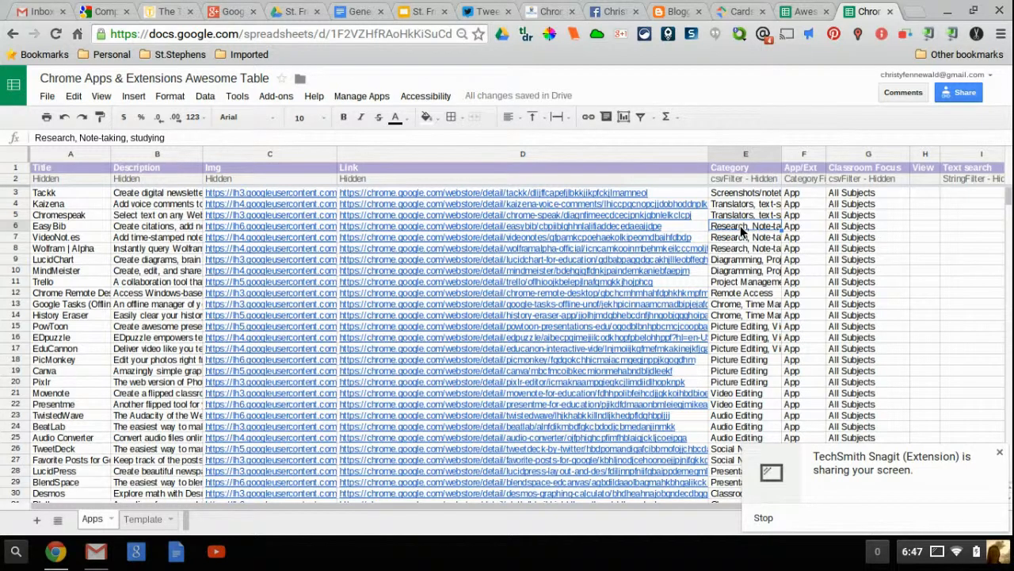
{"action": "mouse_move", "coordinate": [806, 255]}
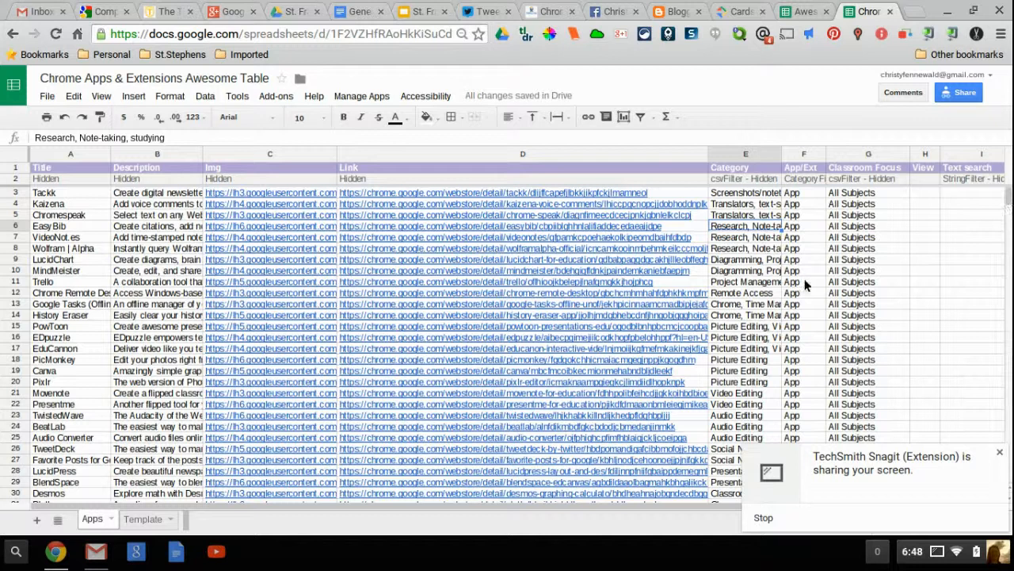
{"action": "mouse_move", "coordinate": [854, 304]}
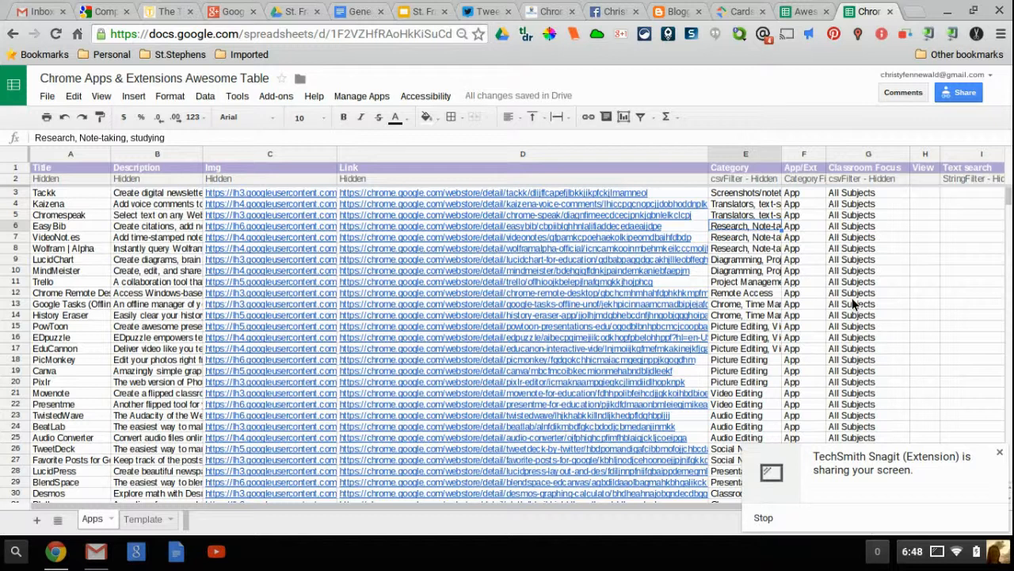
{"action": "mouse_move", "coordinate": [963, 196]}
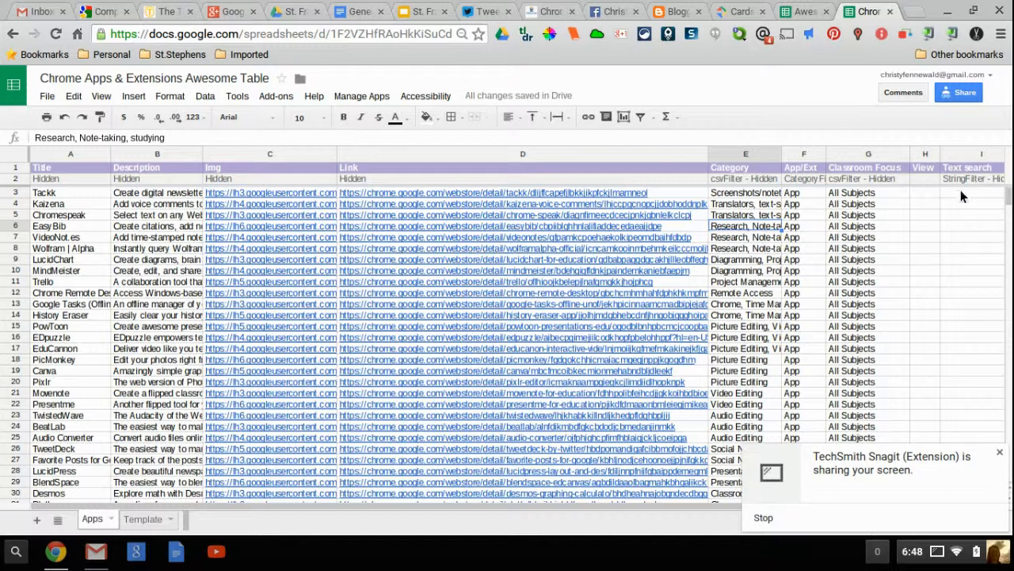
{"action": "mouse_move", "coordinate": [967, 206]}
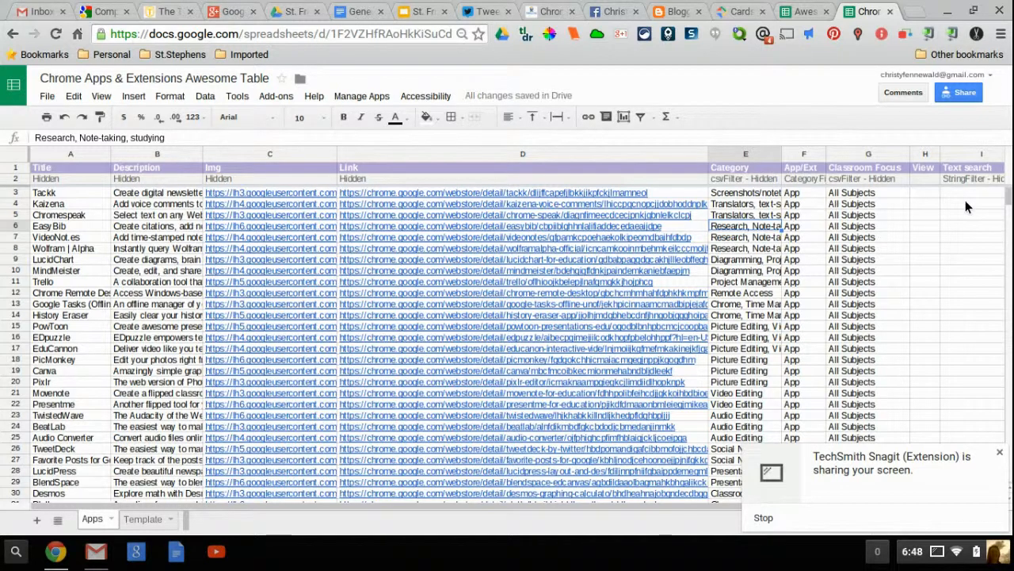
{"action": "mouse_move", "coordinate": [247, 111]}
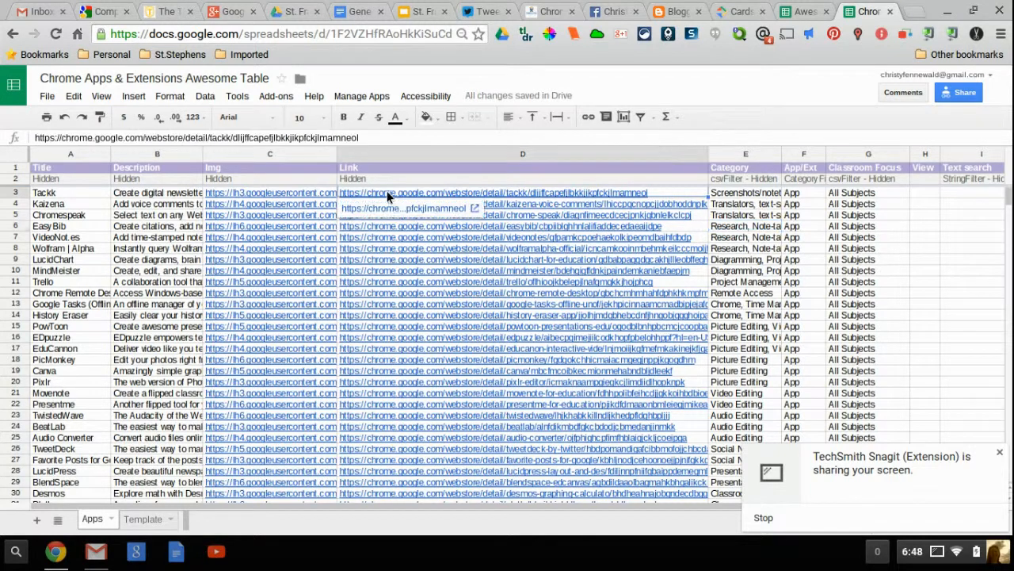
Copy the Tackk icon's image URL from its Web Store listing, then return to the directory
{"action": "left_click", "coordinate": [493, 193]}
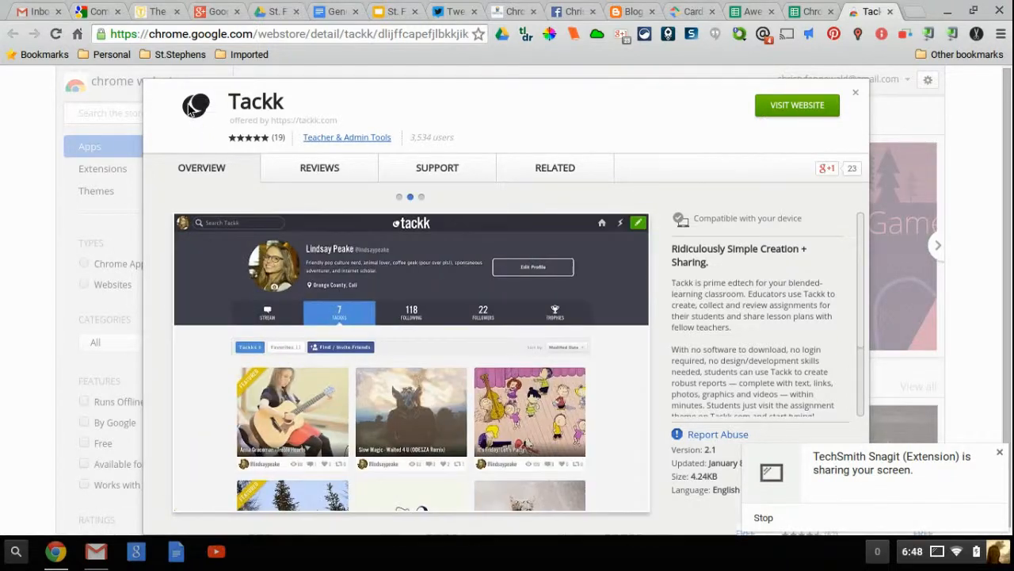
{"action": "right_click", "coordinate": [195, 105]}
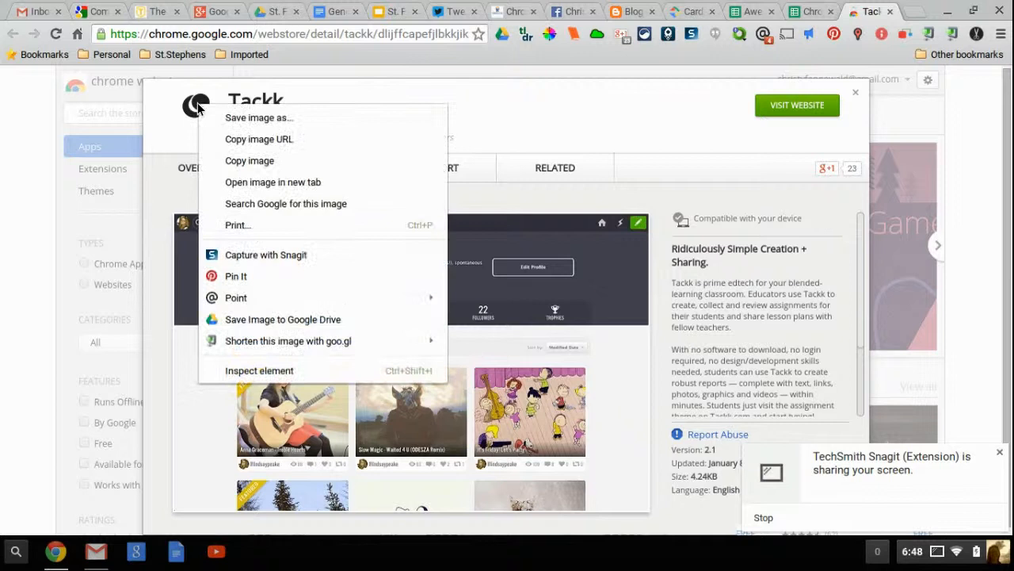
{"action": "mouse_move", "coordinate": [333, 138]}
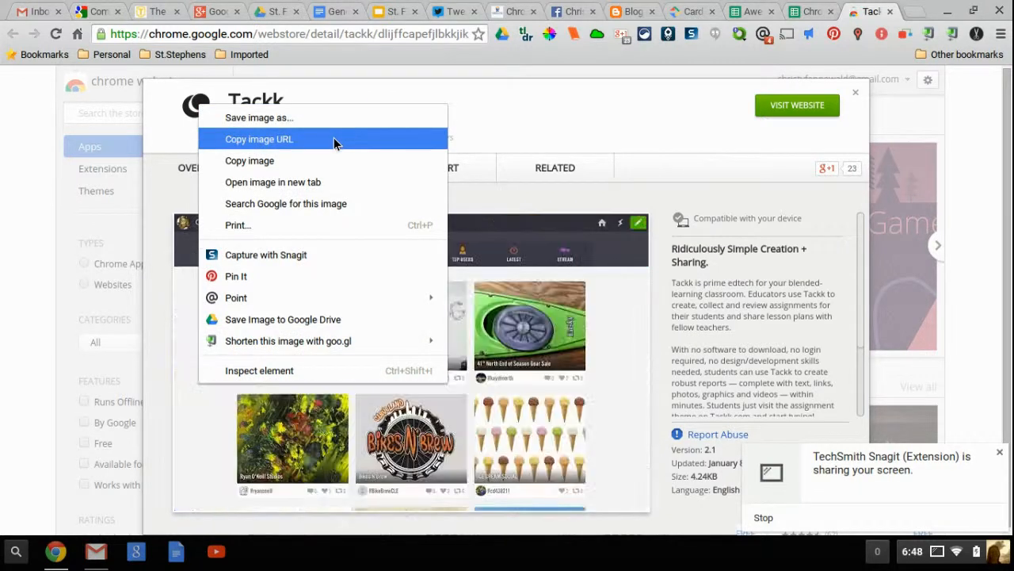
{"action": "mouse_move", "coordinate": [801, 7]}
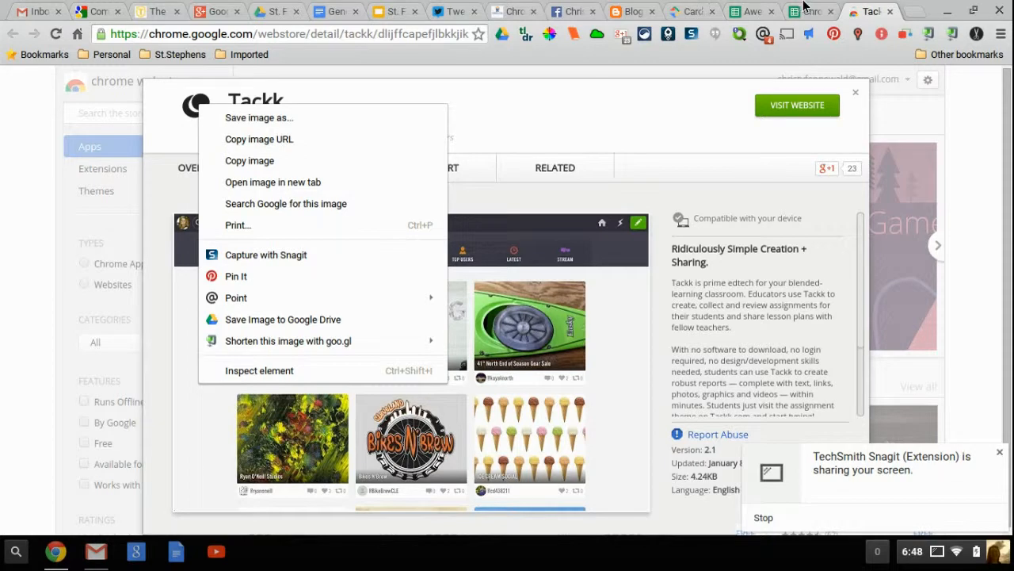
{"action": "left_click", "coordinate": [808, 11]}
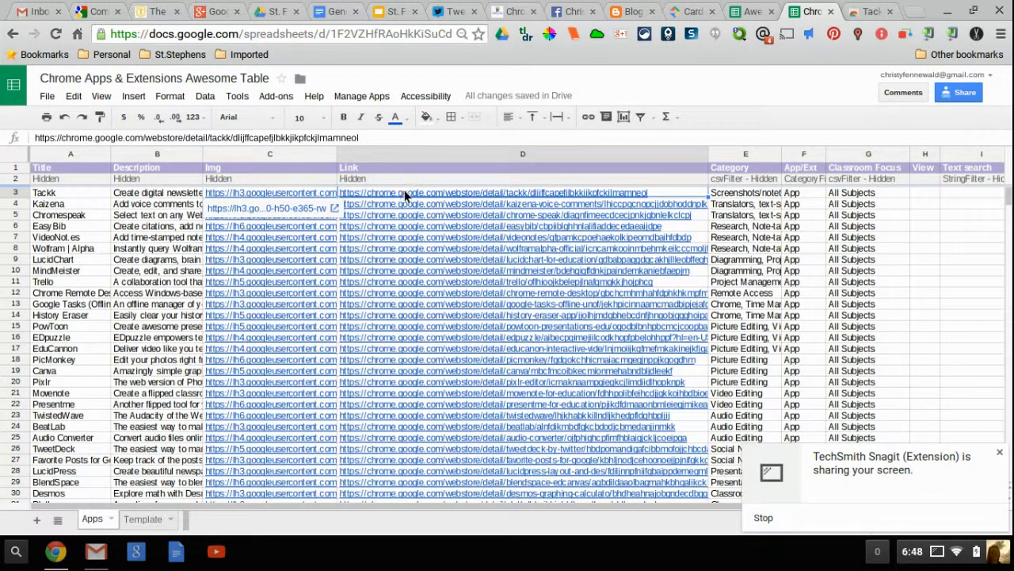
{"action": "left_click", "coordinate": [491, 193]}
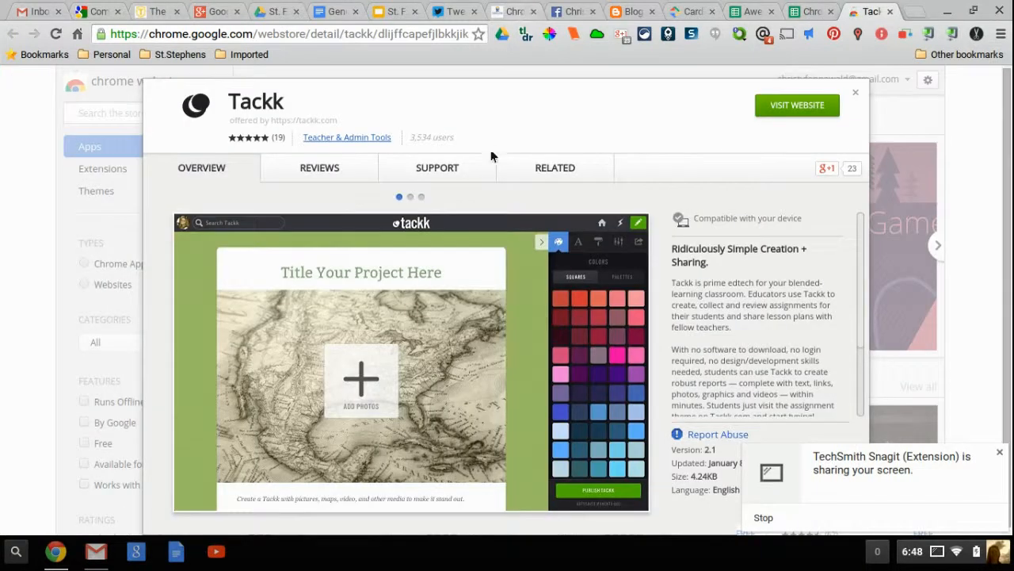
{"action": "mouse_move", "coordinate": [495, 135]}
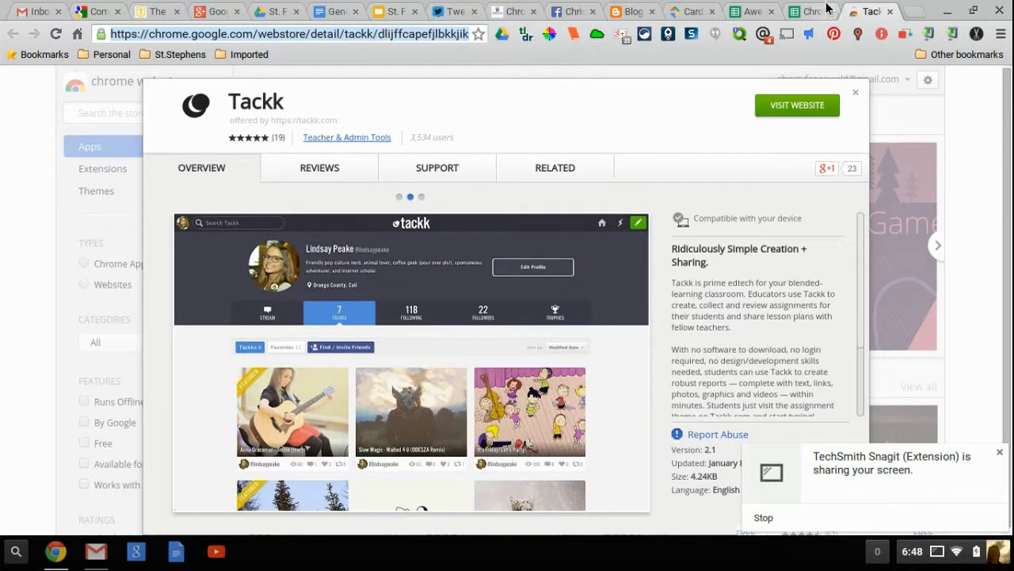
{"action": "left_click", "coordinate": [809, 12]}
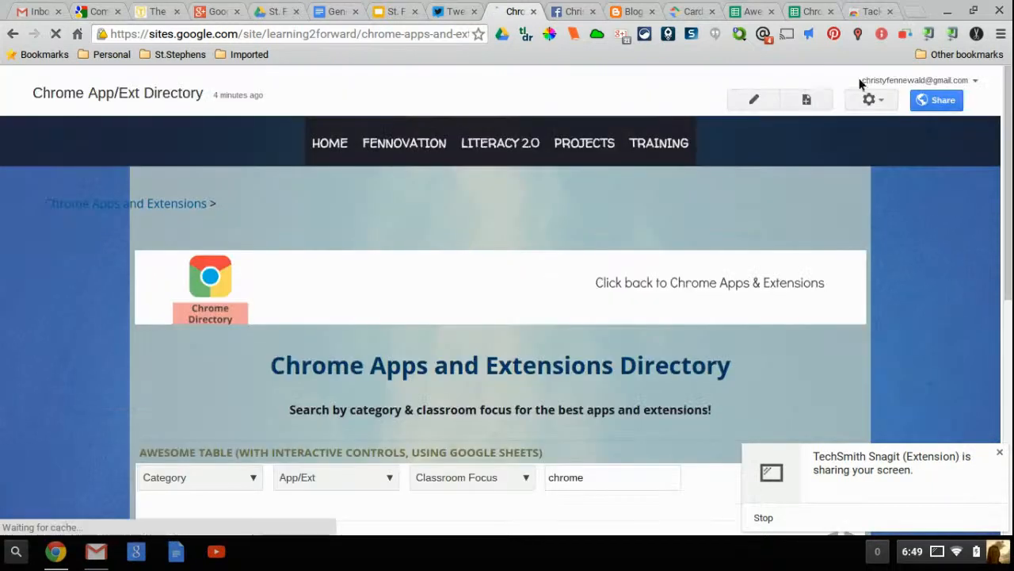
Put the directory page in edit mode and choose Insert > More gadgets
{"action": "left_click", "coordinate": [752, 99]}
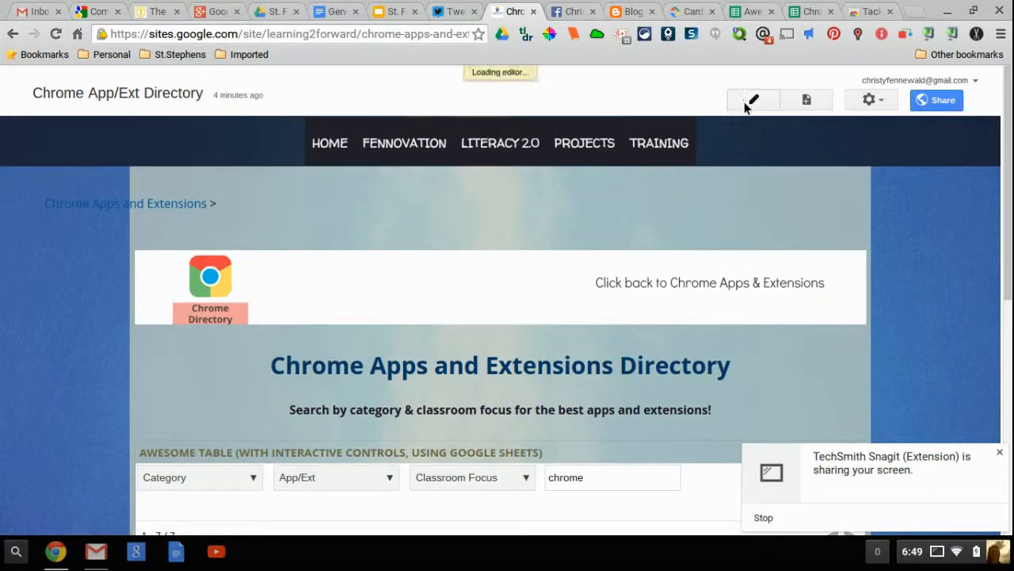
{"action": "left_click", "coordinate": [750, 99]}
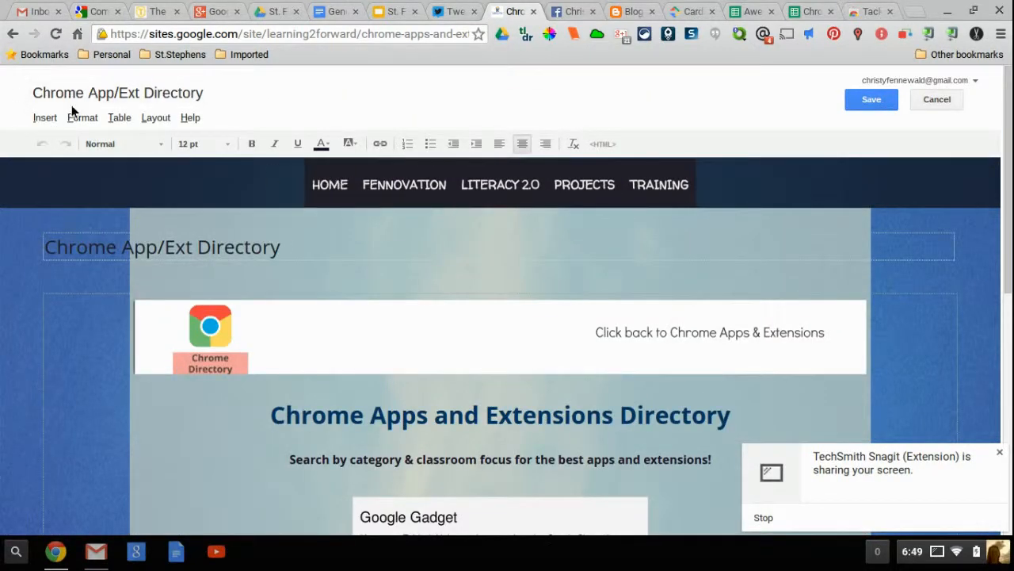
{"action": "left_click", "coordinate": [45, 117]}
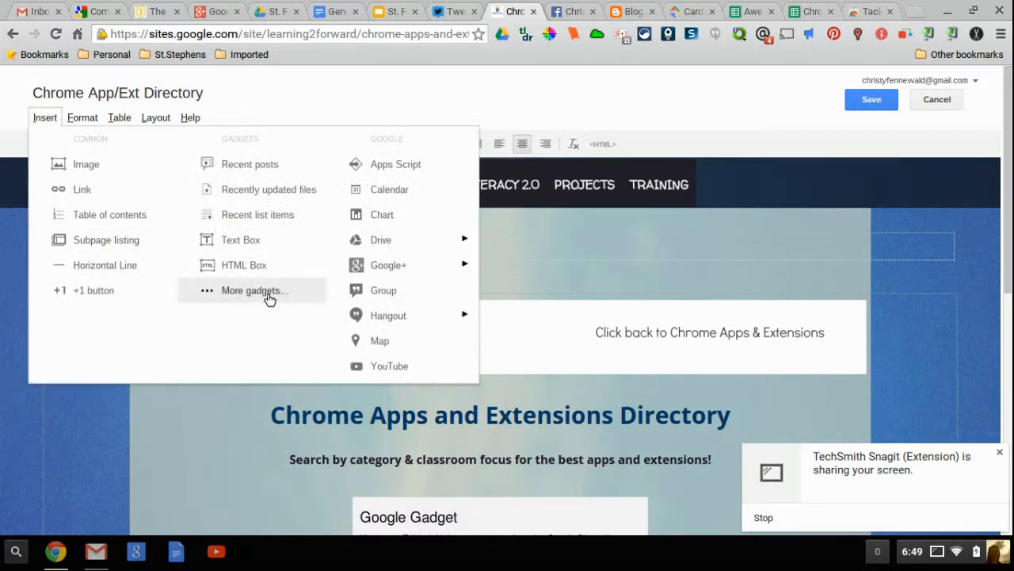
{"action": "left_click", "coordinate": [254, 290]}
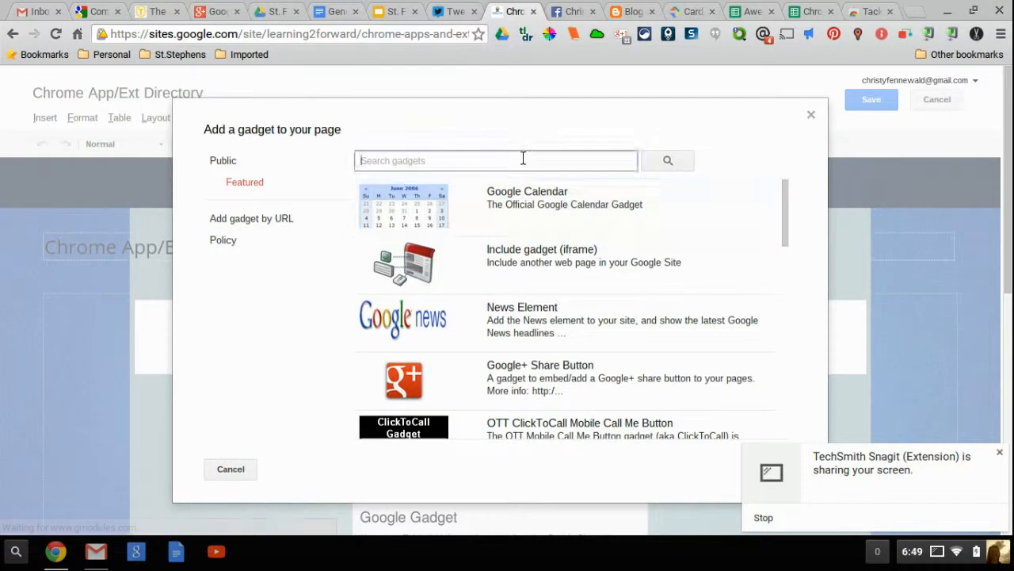
Search the gallery for 'awesome table', select that gadget, then revisit the Cards demo
{"action": "type", "text": "awesome table"}
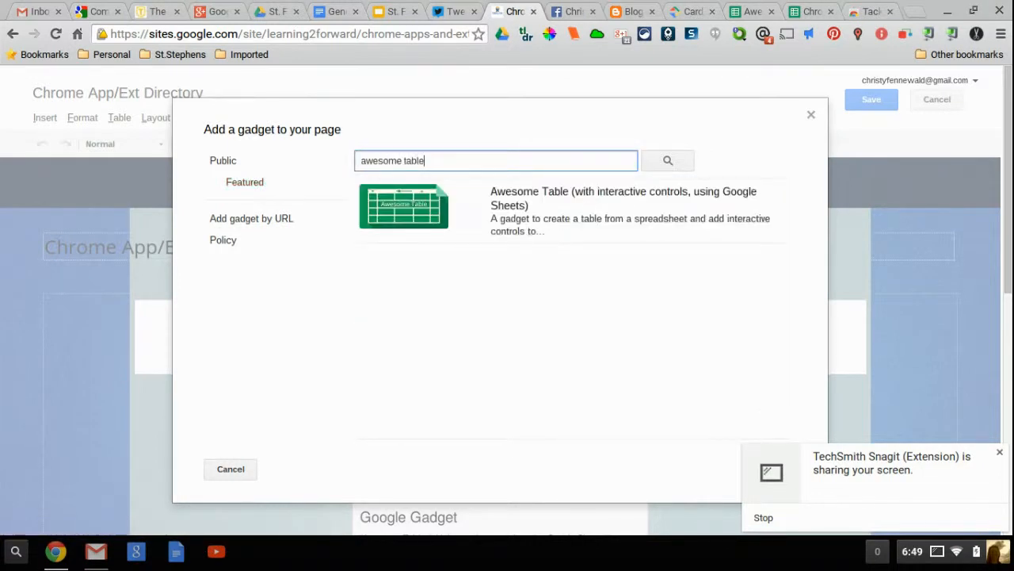
{"action": "left_click", "coordinate": [405, 206]}
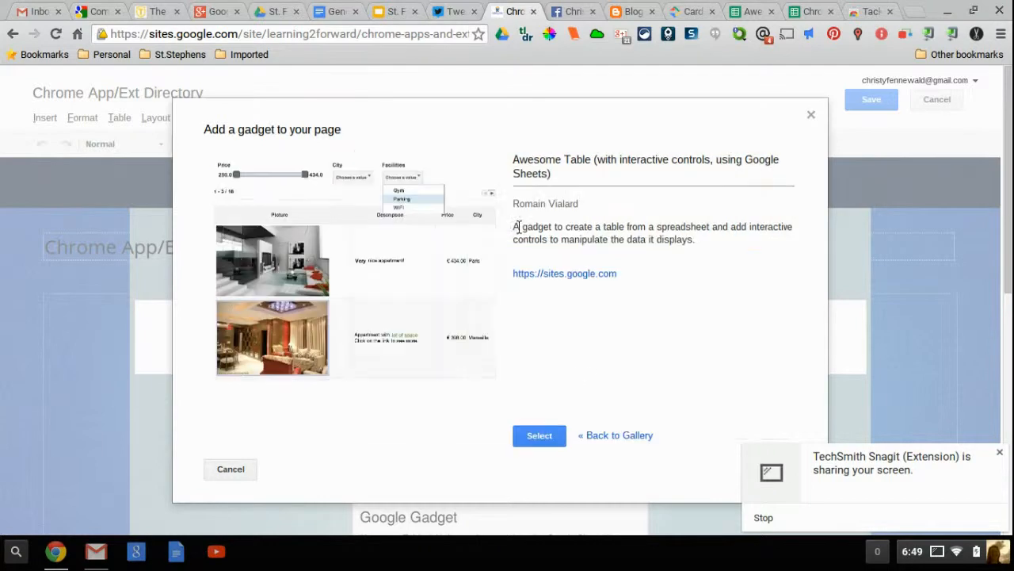
{"action": "mouse_move", "coordinate": [535, 400]}
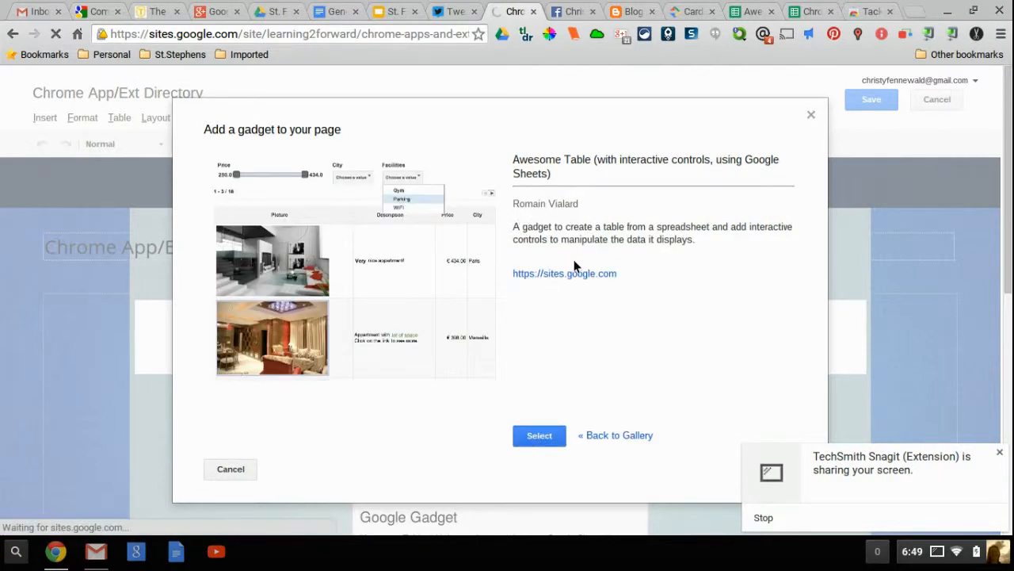
{"action": "left_click", "coordinate": [539, 435]}
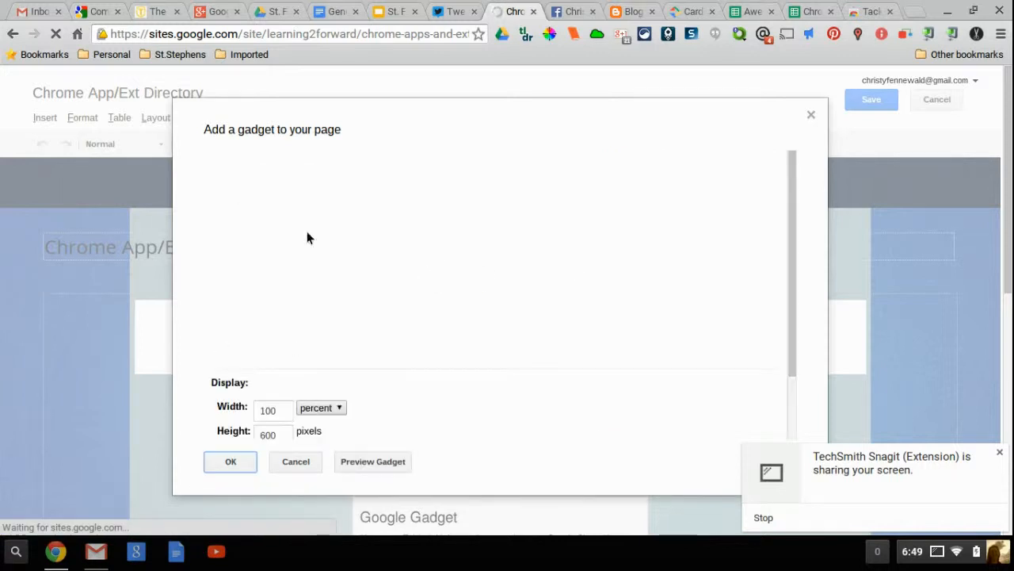
{"action": "mouse_move", "coordinate": [507, 252]}
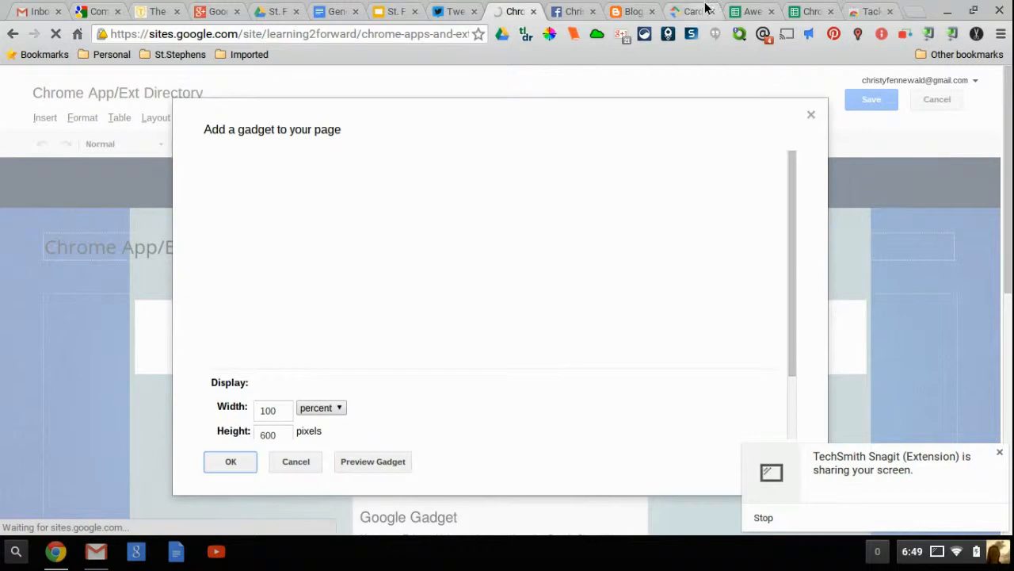
{"action": "left_click", "coordinate": [689, 11]}
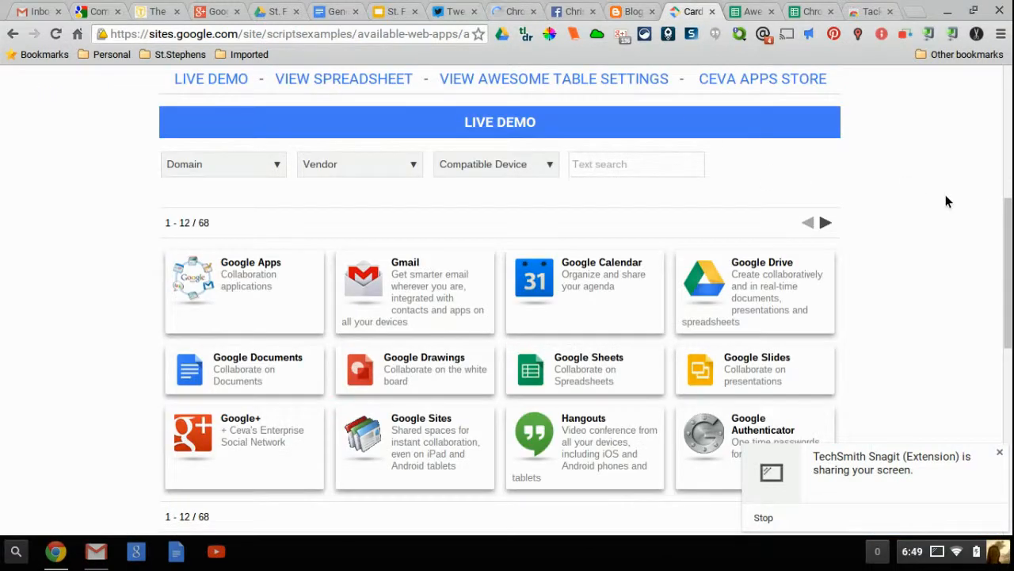
{"action": "mouse_move", "coordinate": [343, 78]}
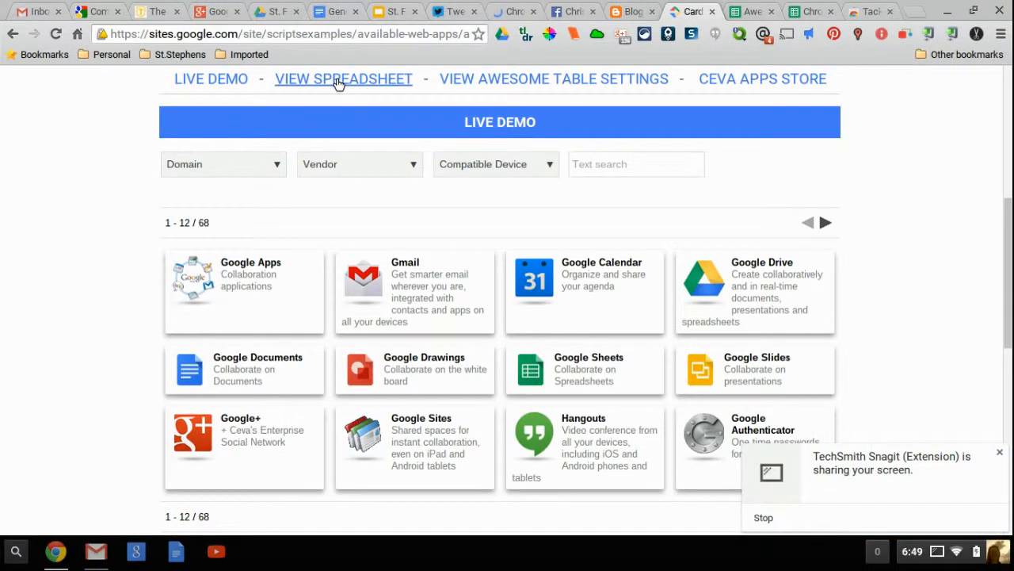
Review the Cards demo's Awesome Table Sheet settings, then return to the spreadsheet
{"action": "left_click", "coordinate": [343, 79]}
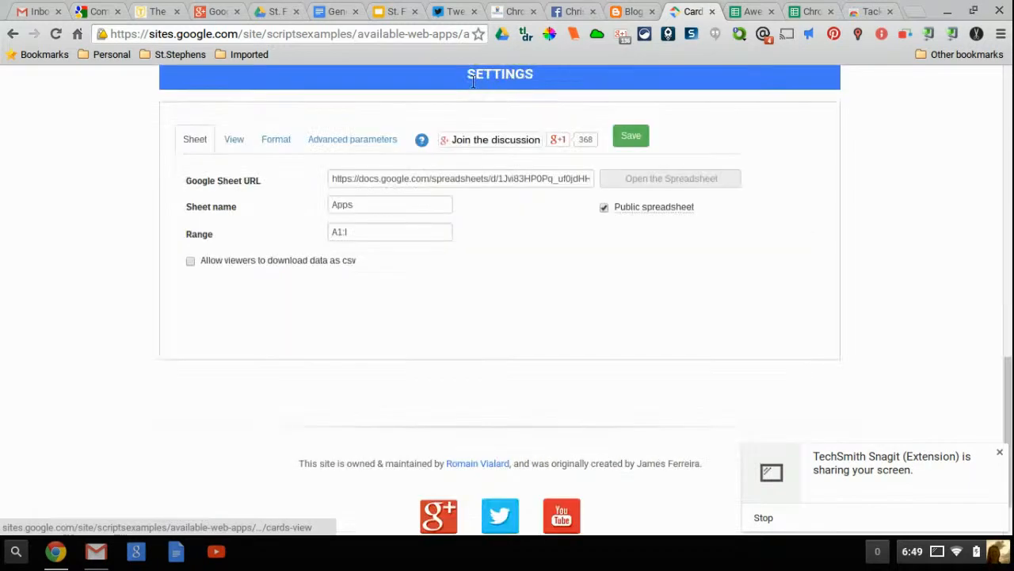
{"action": "mouse_move", "coordinate": [233, 226]}
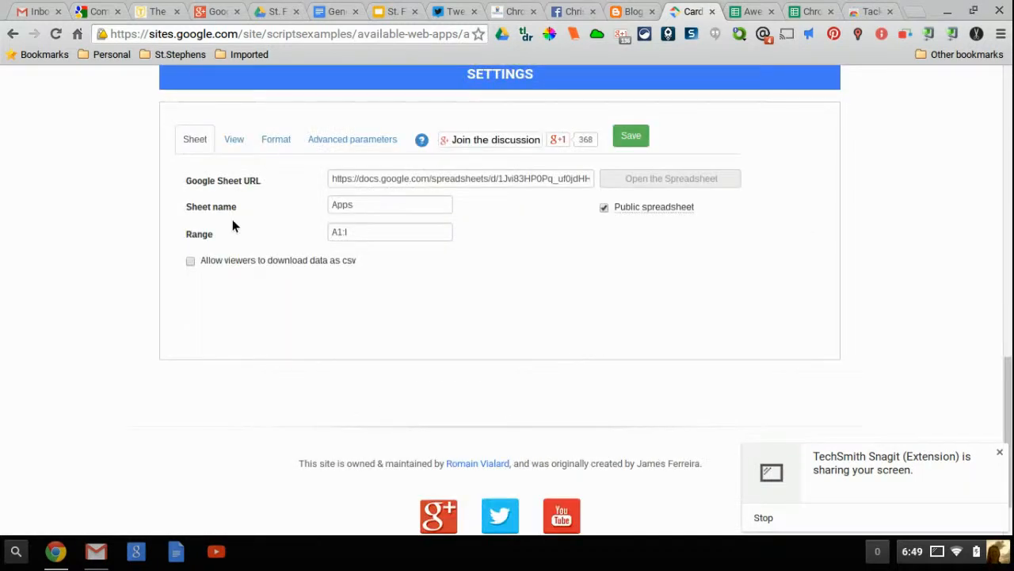
{"action": "mouse_move", "coordinate": [557, 132]}
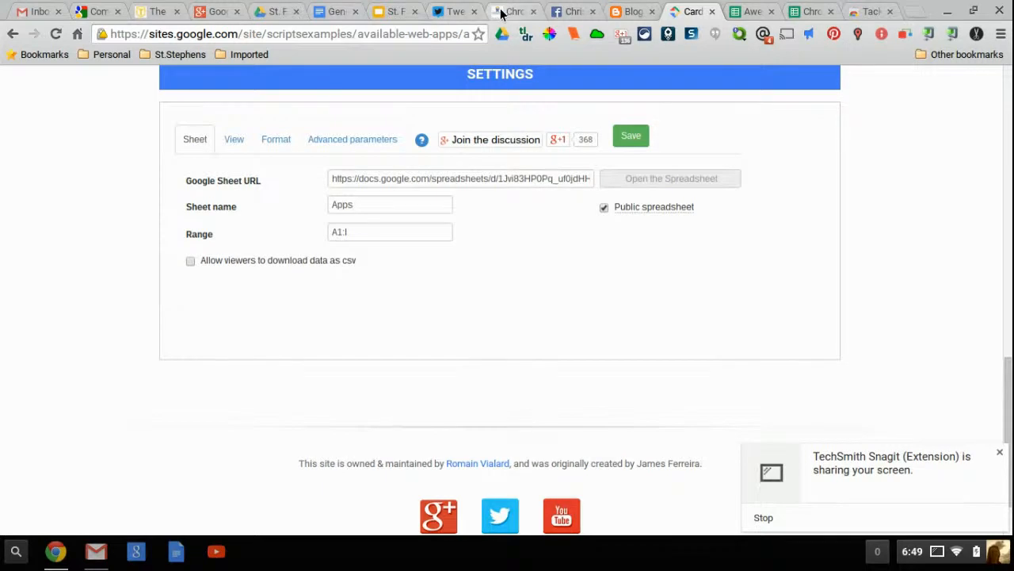
{"action": "left_click", "coordinate": [513, 11]}
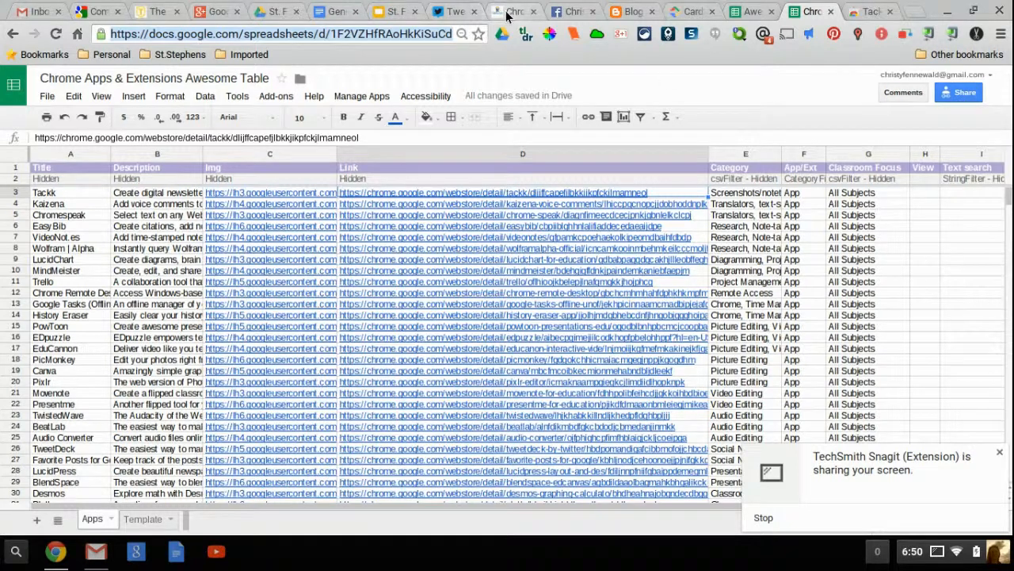
Go back to the demo settings showing sheet name Apps and range A1:I
{"action": "left_click", "coordinate": [514, 11]}
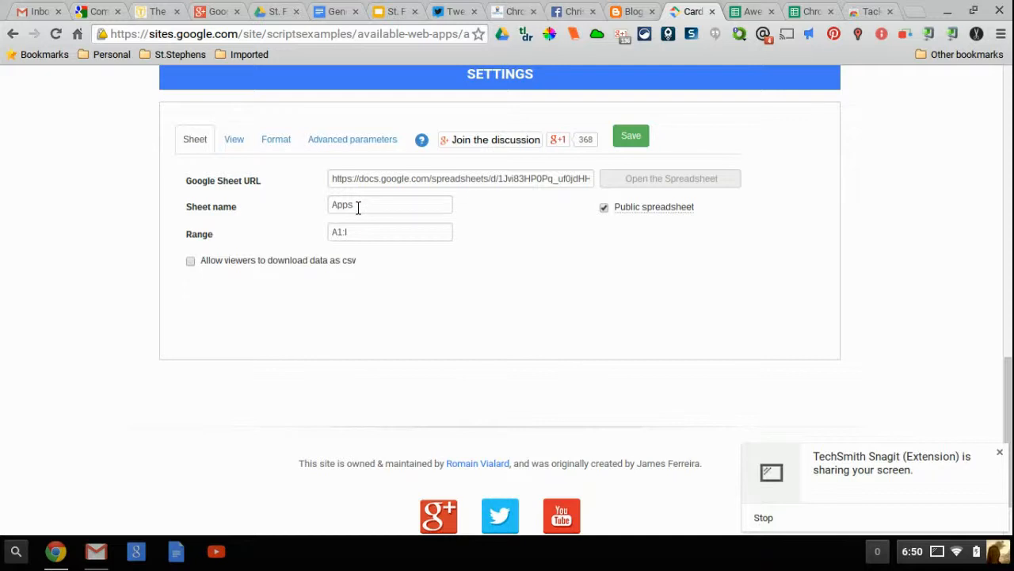
{"action": "mouse_move", "coordinate": [511, 11]}
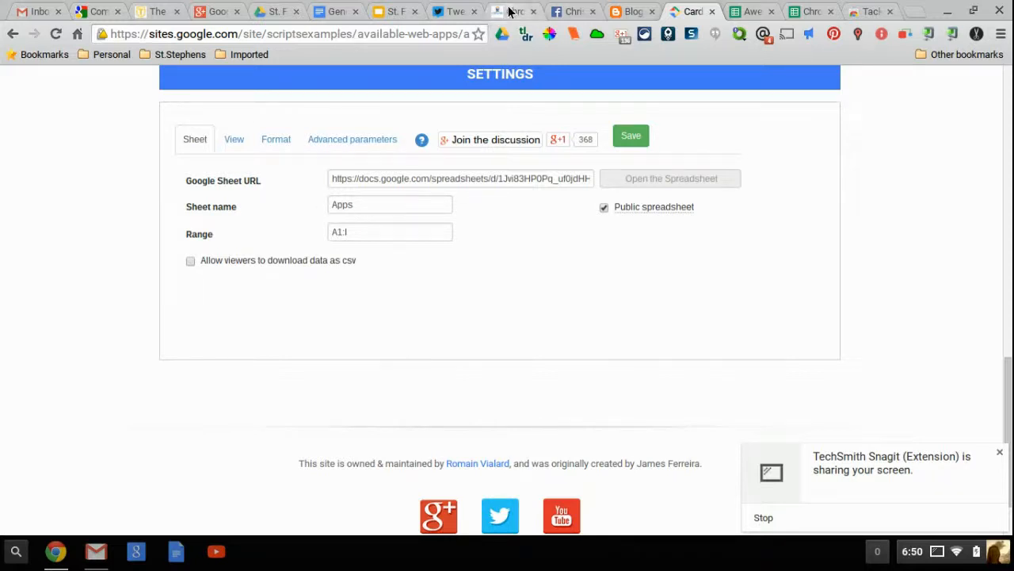
Check the demo site's display type, then set the Awesome Table gadget to Cards view (160px minimum width)
{"action": "left_click", "coordinate": [514, 11]}
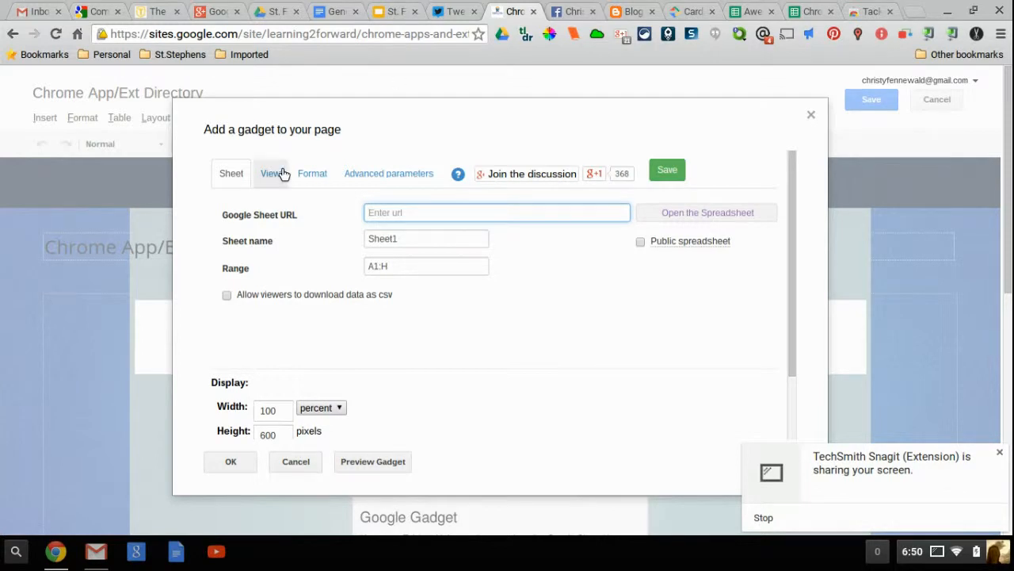
{"action": "left_click", "coordinate": [270, 172]}
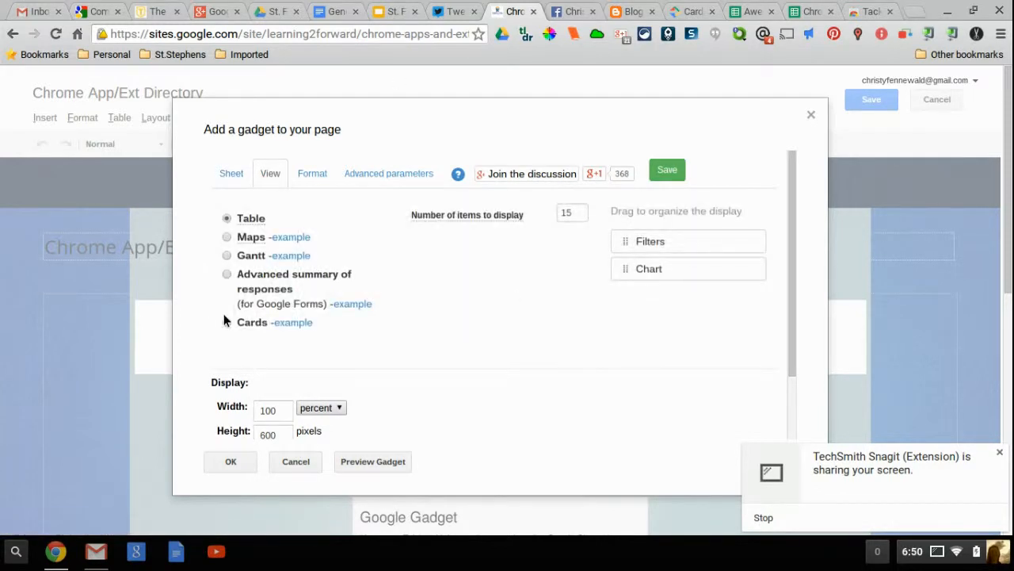
{"action": "mouse_move", "coordinate": [683, 6]}
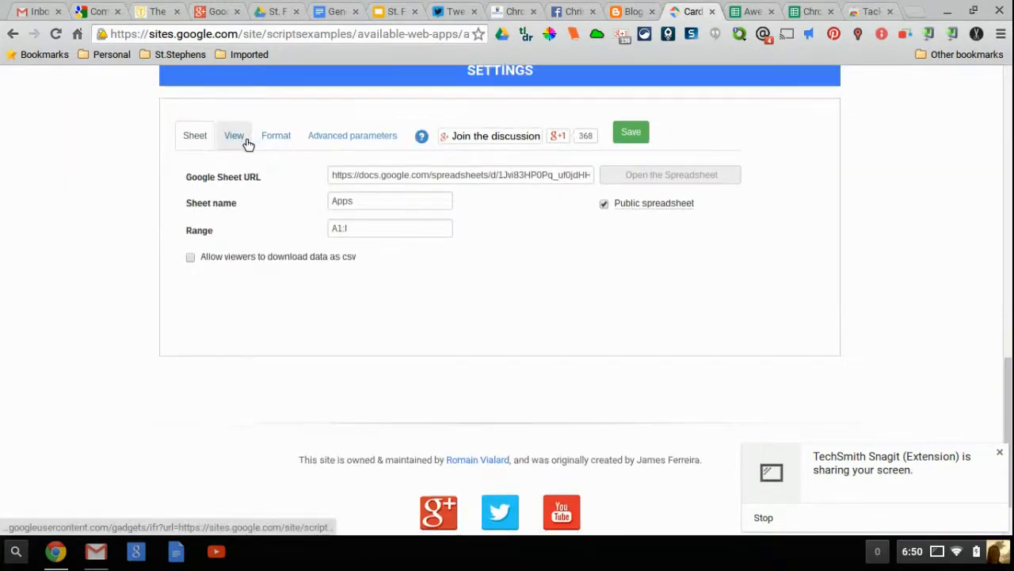
{"action": "left_click", "coordinate": [234, 135]}
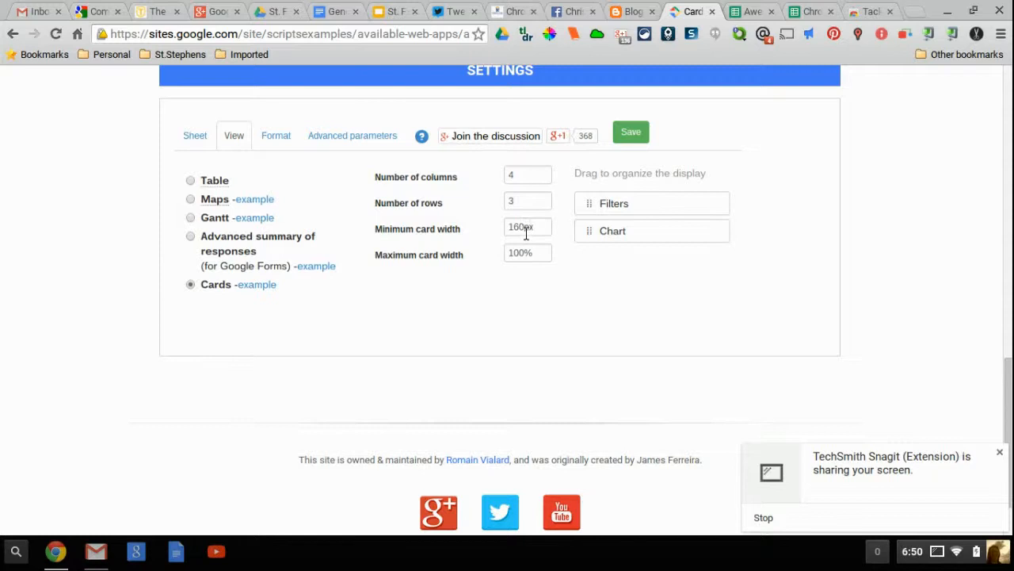
{"action": "mouse_move", "coordinate": [489, 204]}
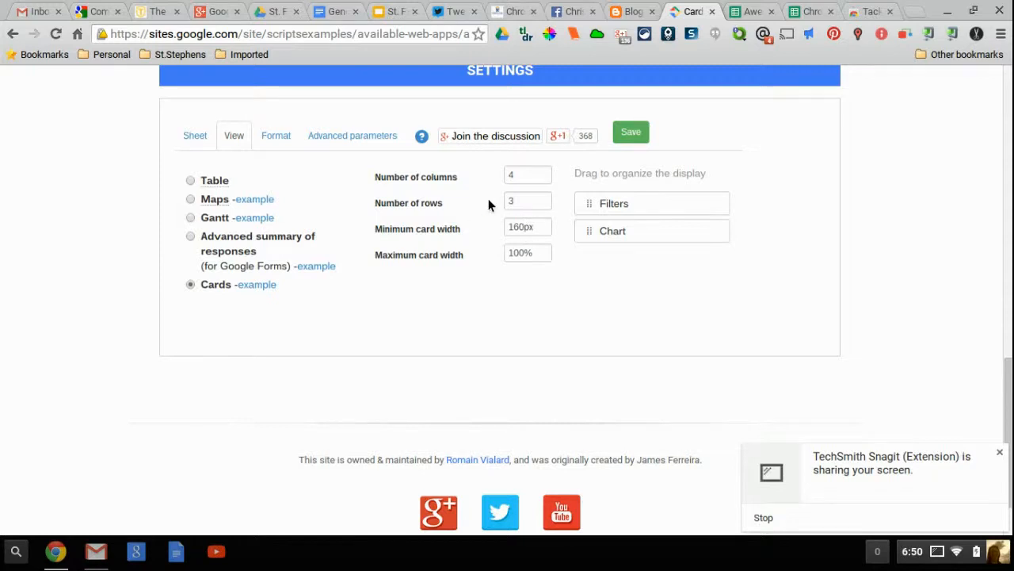
{"action": "mouse_move", "coordinate": [499, 153]}
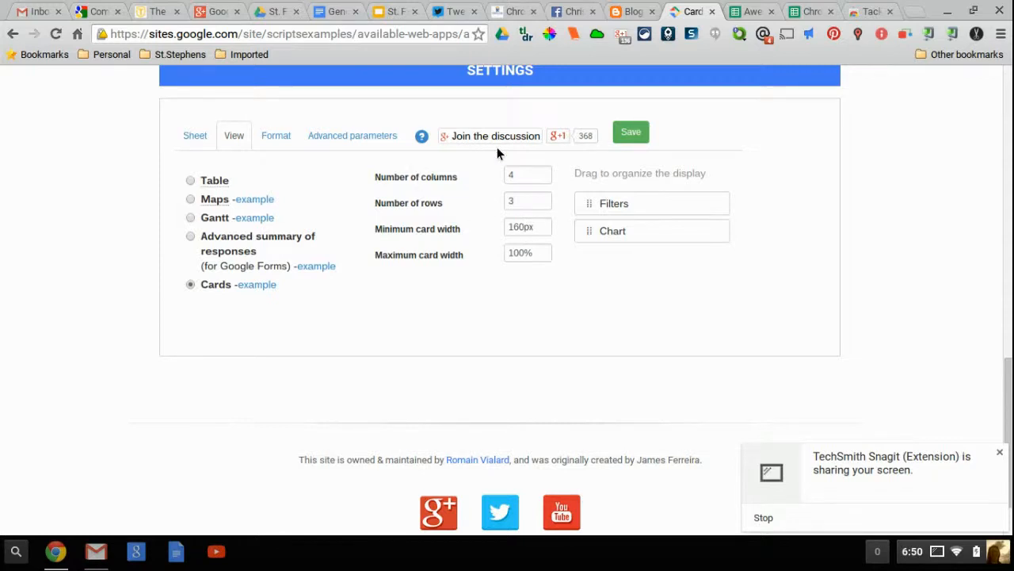
{"action": "mouse_move", "coordinate": [523, 6]}
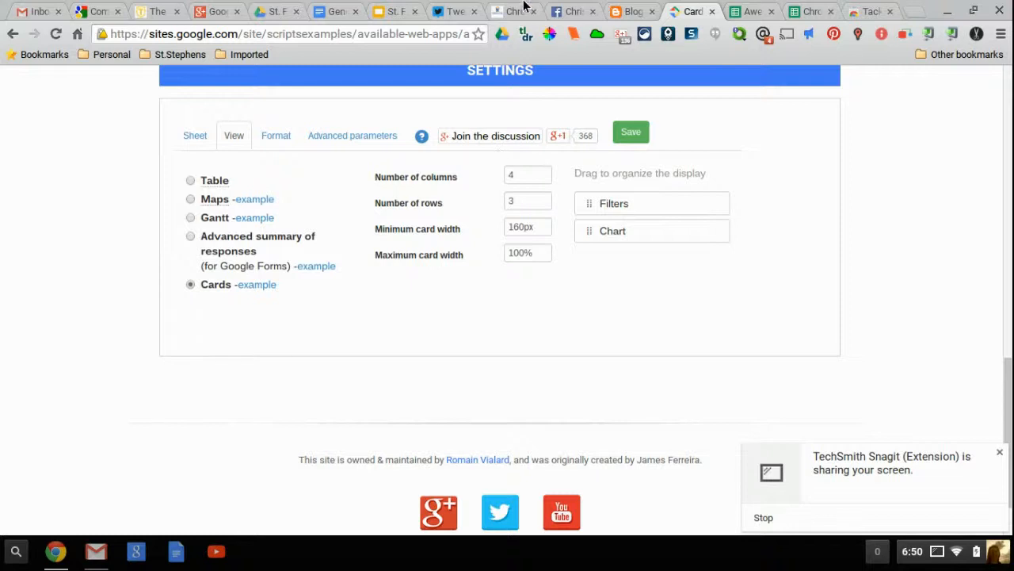
{"action": "left_click", "coordinate": [514, 11]}
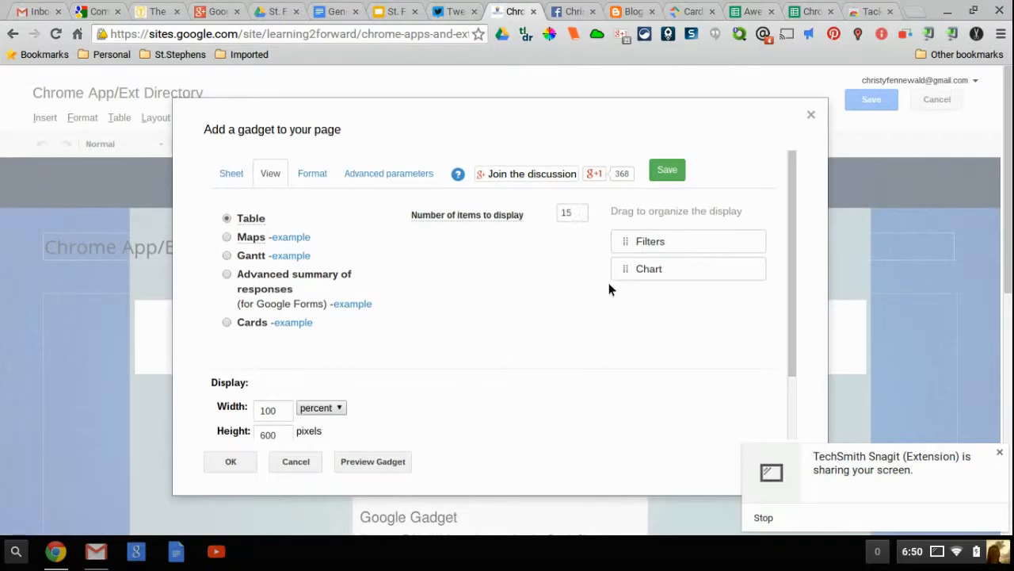
{"action": "mouse_move", "coordinate": [227, 349]}
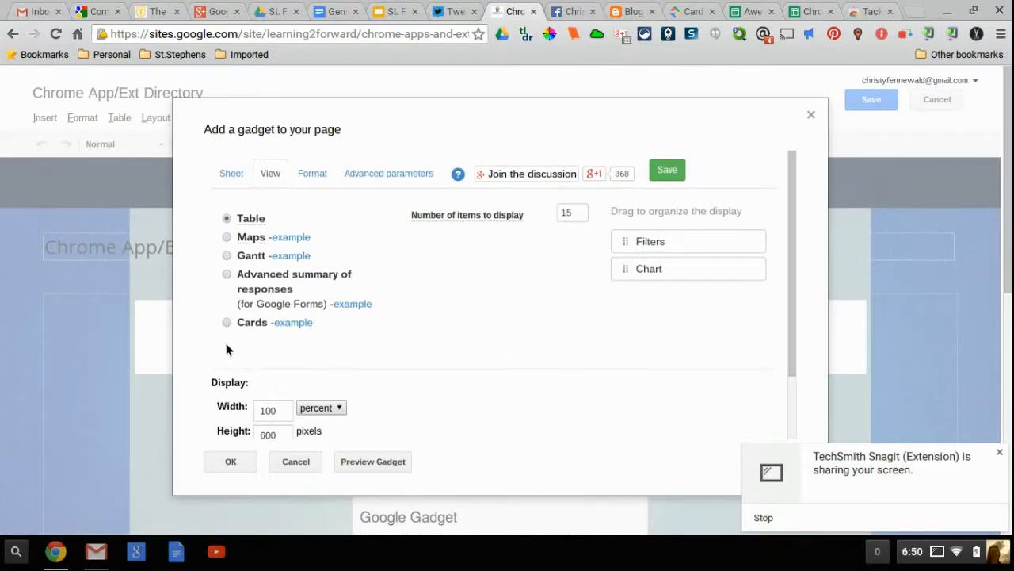
{"action": "left_click", "coordinate": [227, 322]}
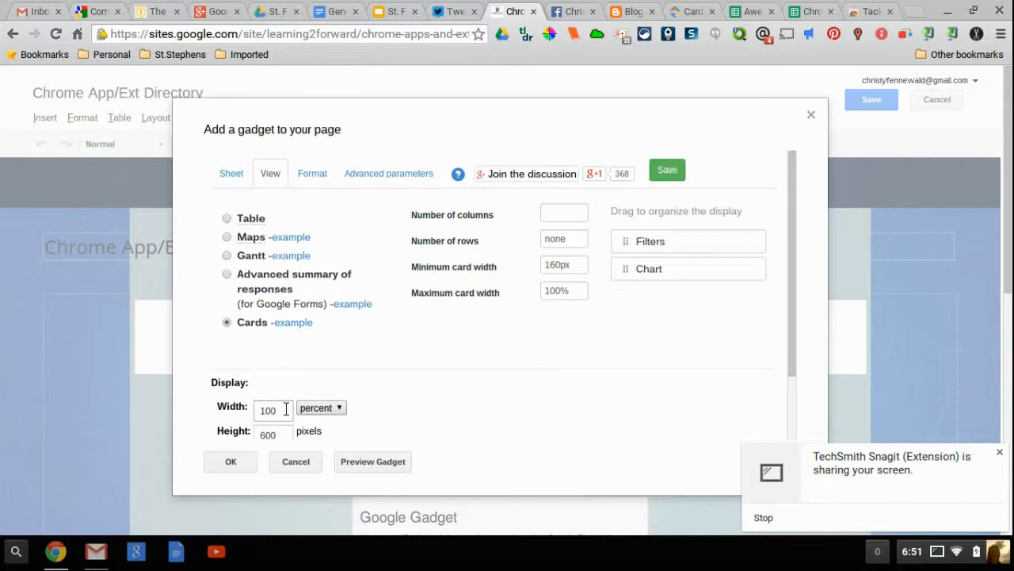
{"action": "mouse_move", "coordinate": [135, 459]}
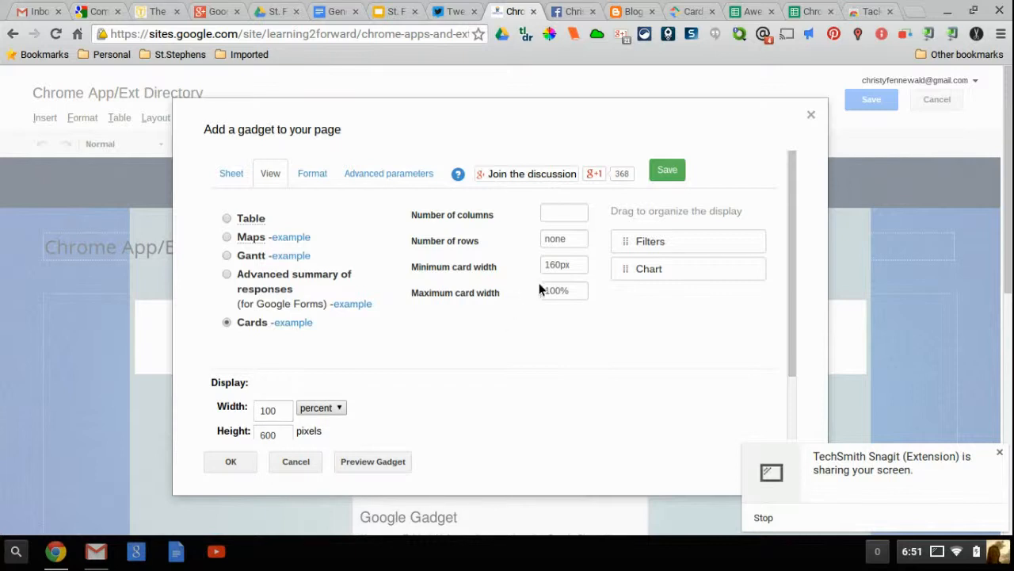
{"action": "mouse_move", "coordinate": [523, 387]}
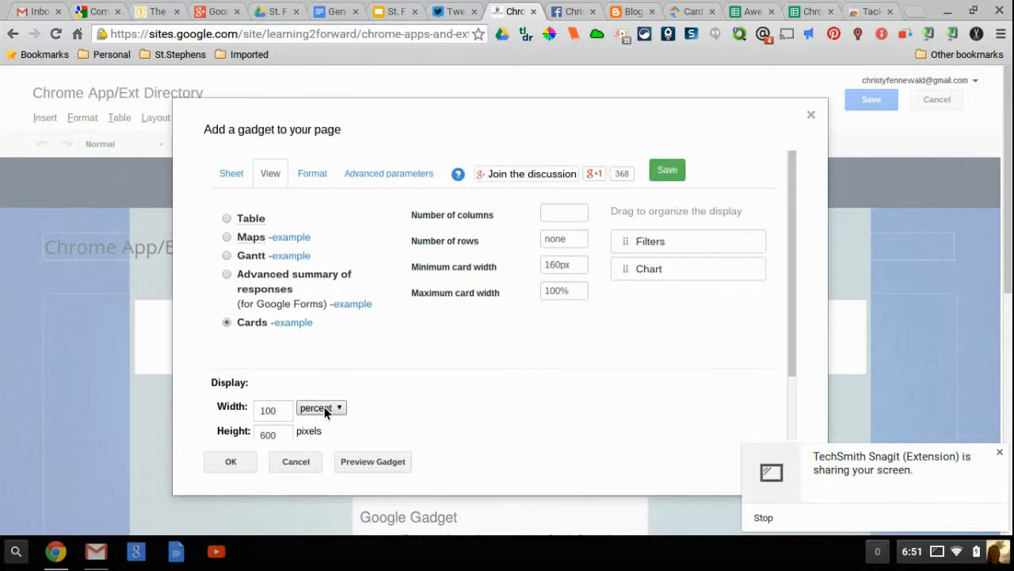
{"action": "left_click", "coordinate": [320, 407]}
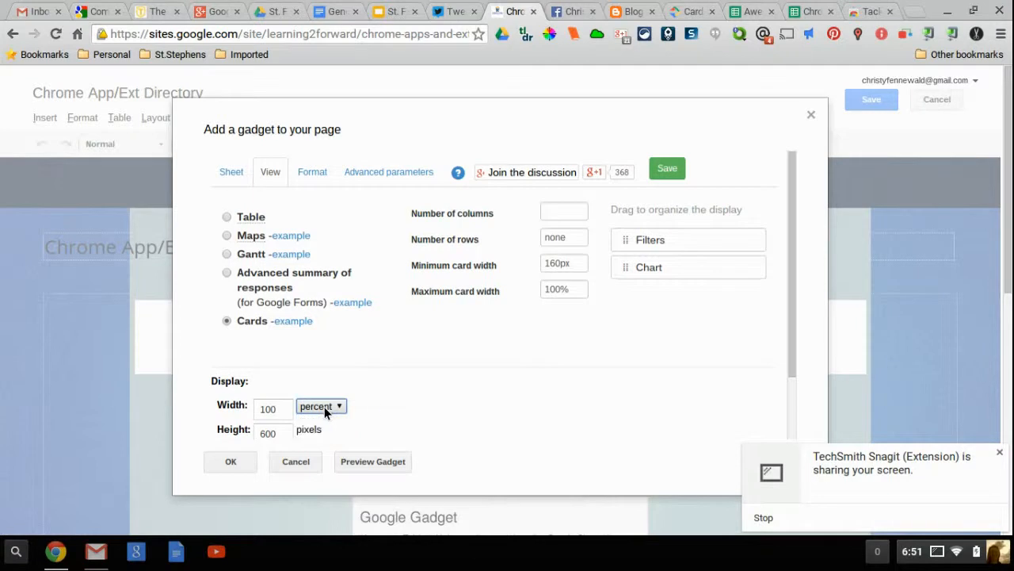
{"action": "mouse_move", "coordinate": [394, 409]}
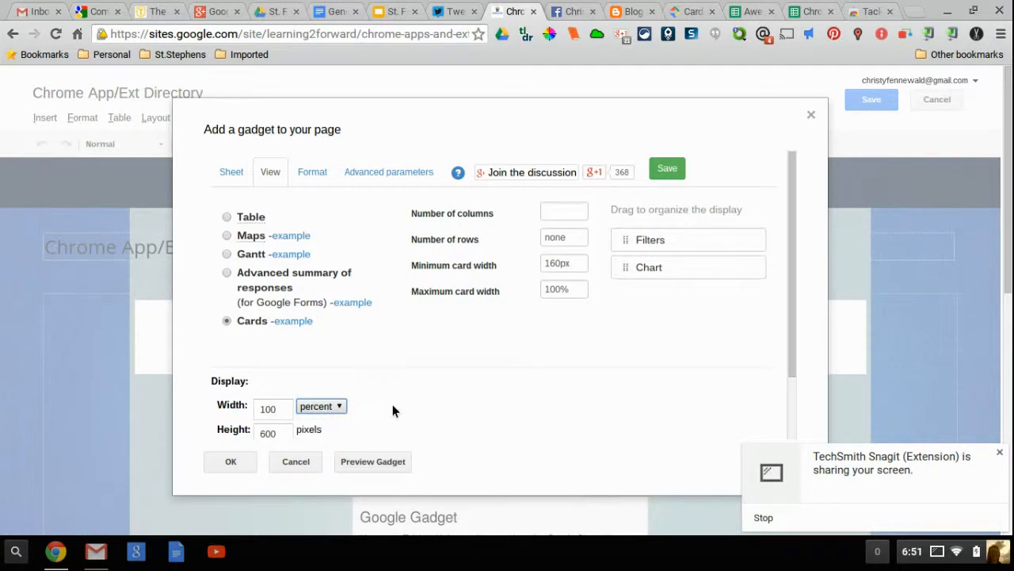
{"action": "mouse_move", "coordinate": [689, 24]}
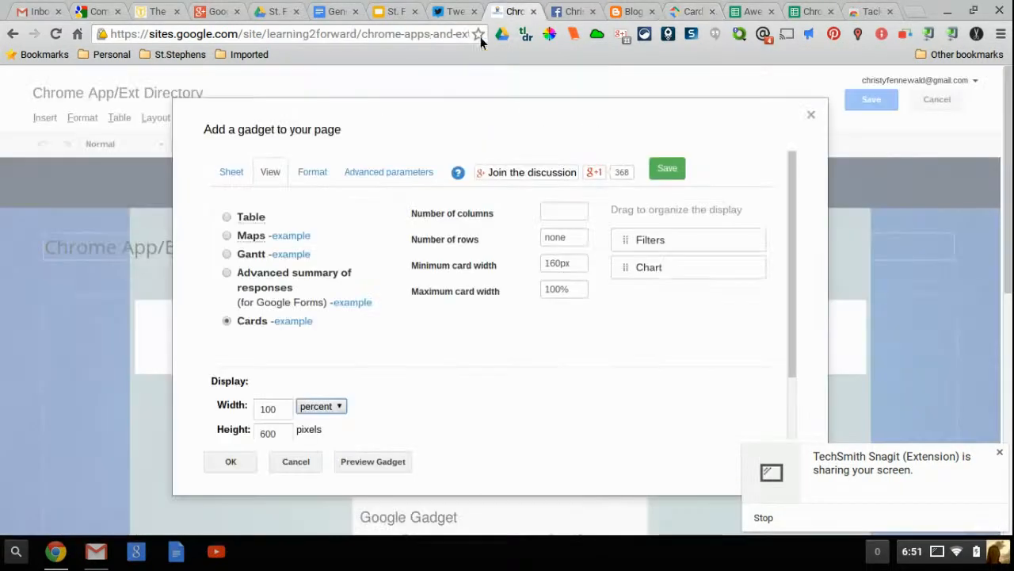
Compare the gadget's Format and Advanced parameters tabs with the example site; Templates range is blank
{"action": "left_click", "coordinate": [313, 172]}
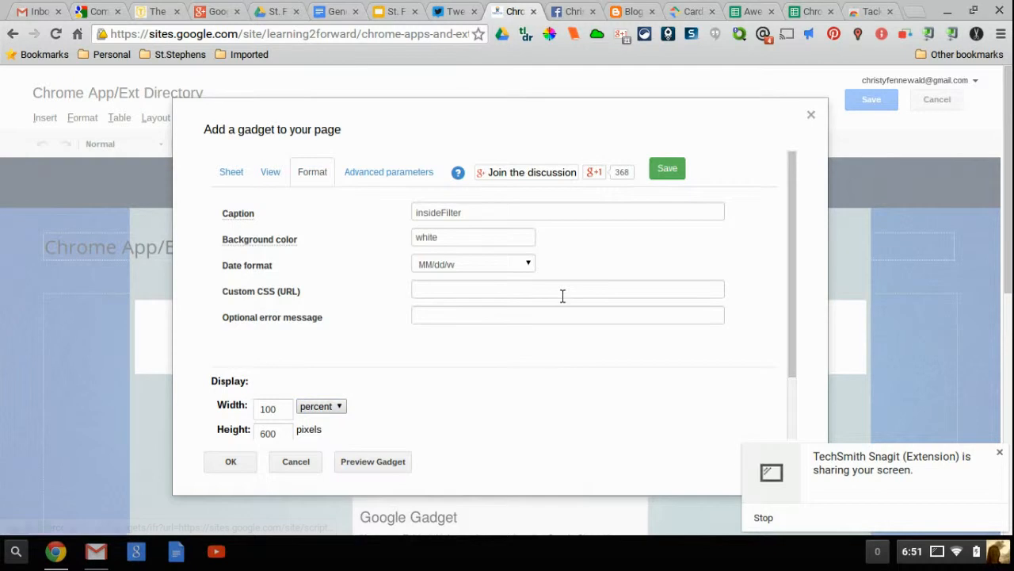
{"action": "mouse_move", "coordinate": [309, 254]}
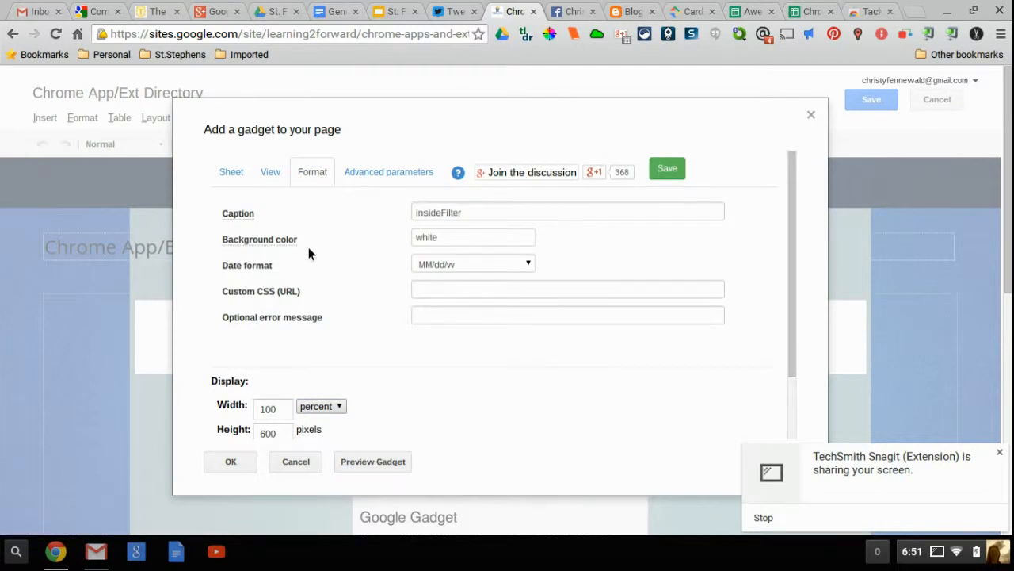
{"action": "mouse_move", "coordinate": [522, 315]}
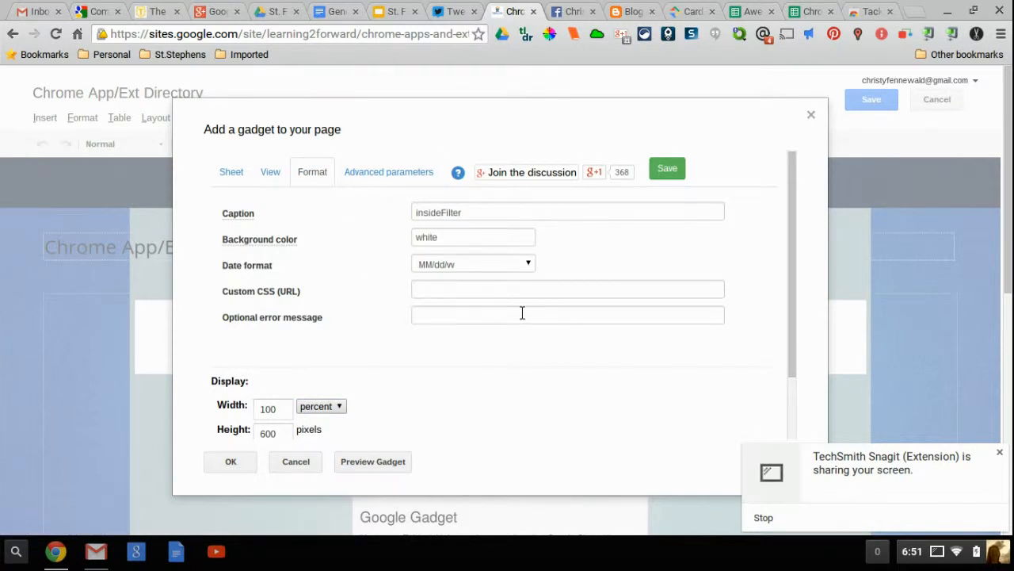
{"action": "mouse_move", "coordinate": [388, 172]}
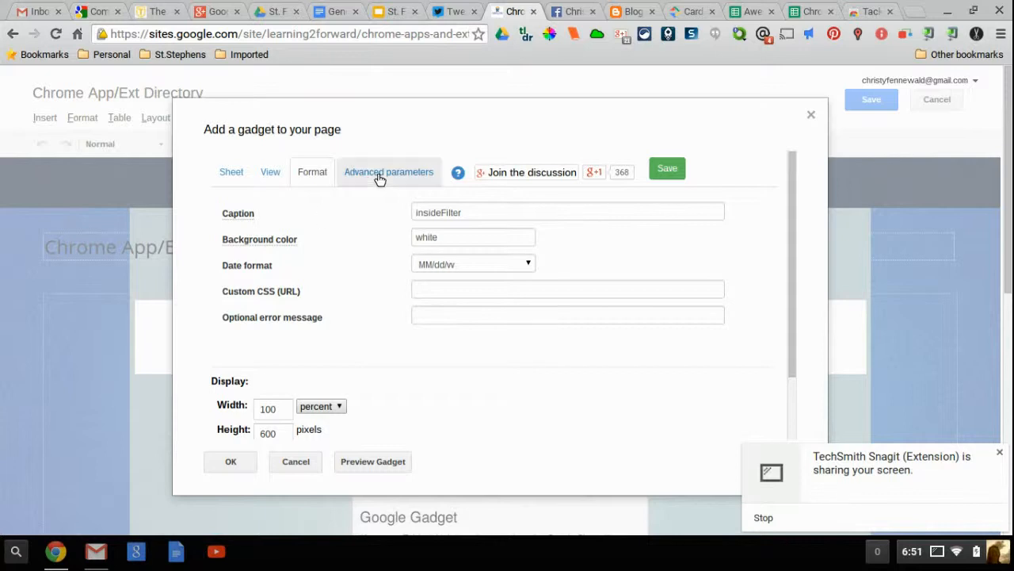
{"action": "left_click", "coordinate": [388, 172]}
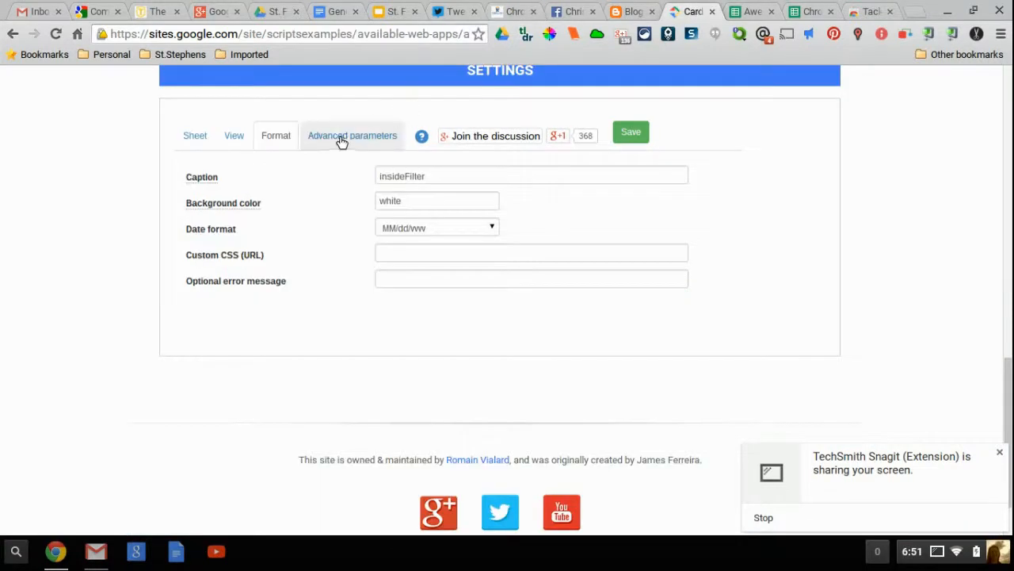
{"action": "left_click", "coordinate": [352, 136]}
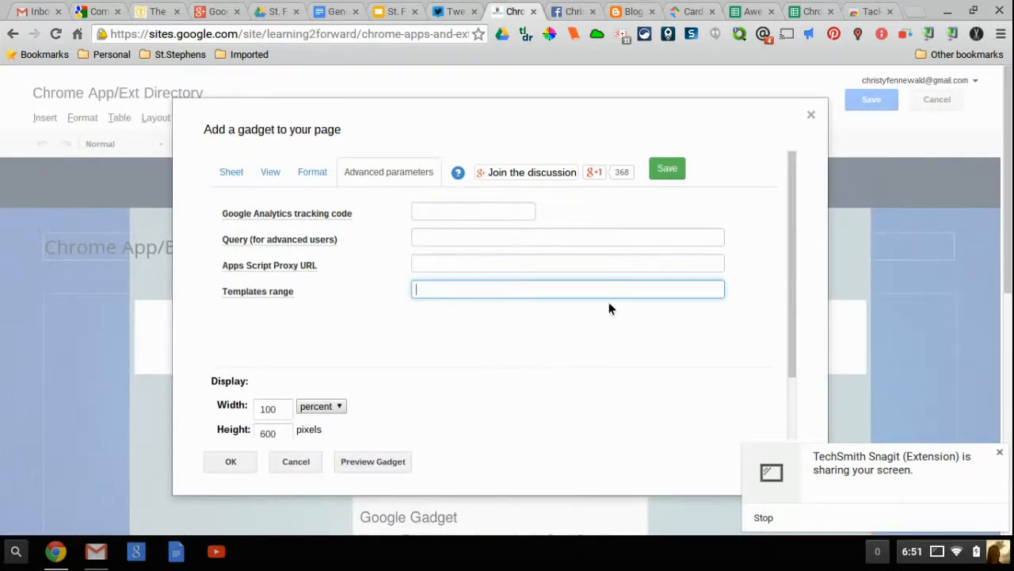
{"action": "mouse_move", "coordinate": [289, 398]}
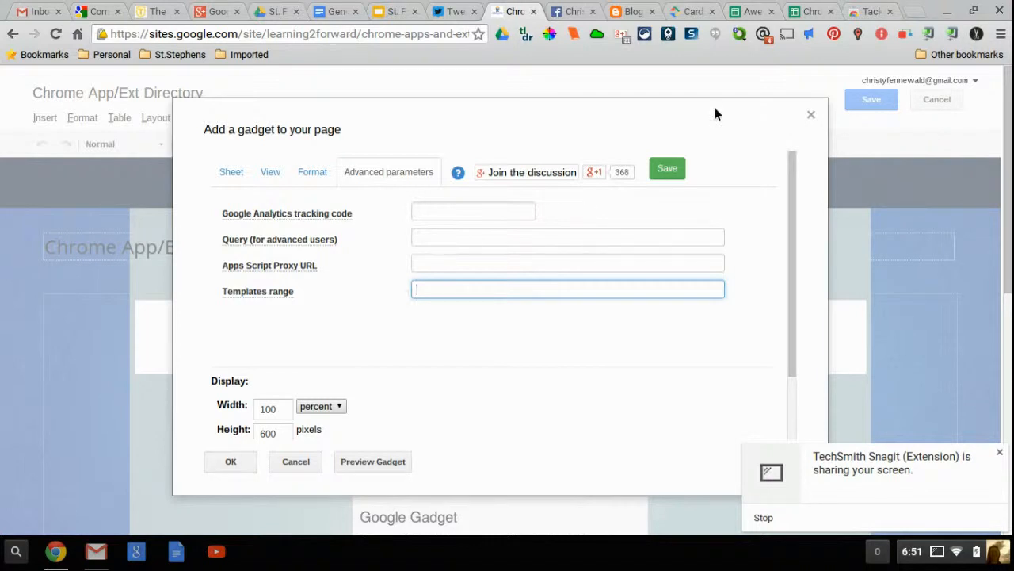
{"action": "mouse_move", "coordinate": [678, 186]}
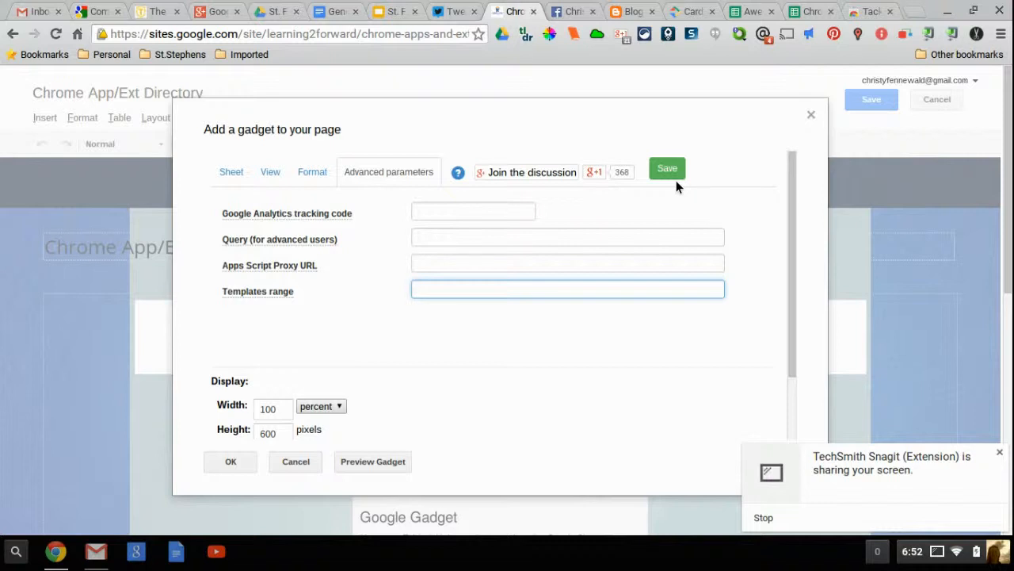
Save the Awesome Table gadget settings and close the gadget dialog
{"action": "left_click", "coordinate": [567, 289]}
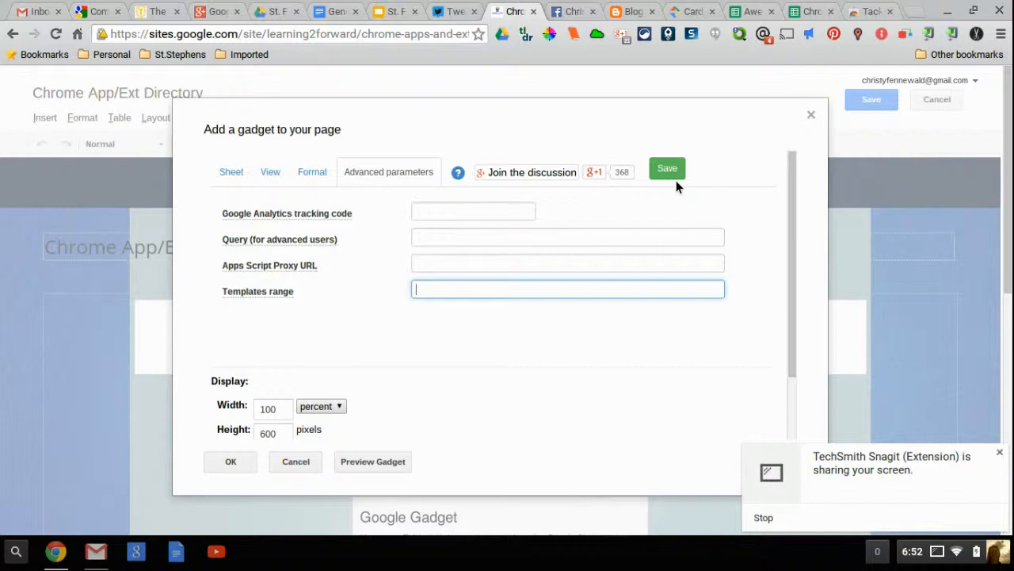
{"action": "mouse_move", "coordinate": [269, 499]}
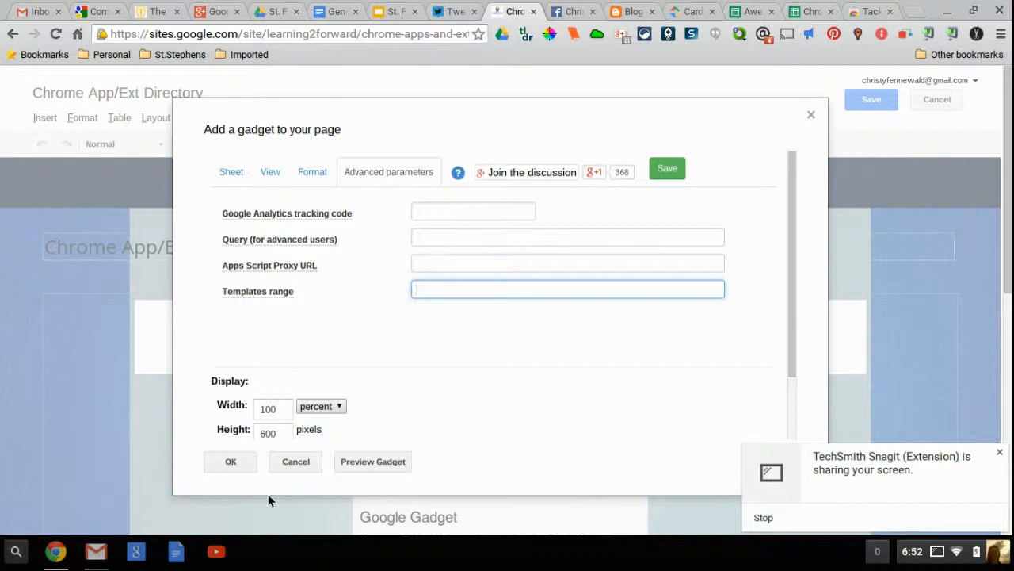
{"action": "mouse_move", "coordinate": [231, 461]}
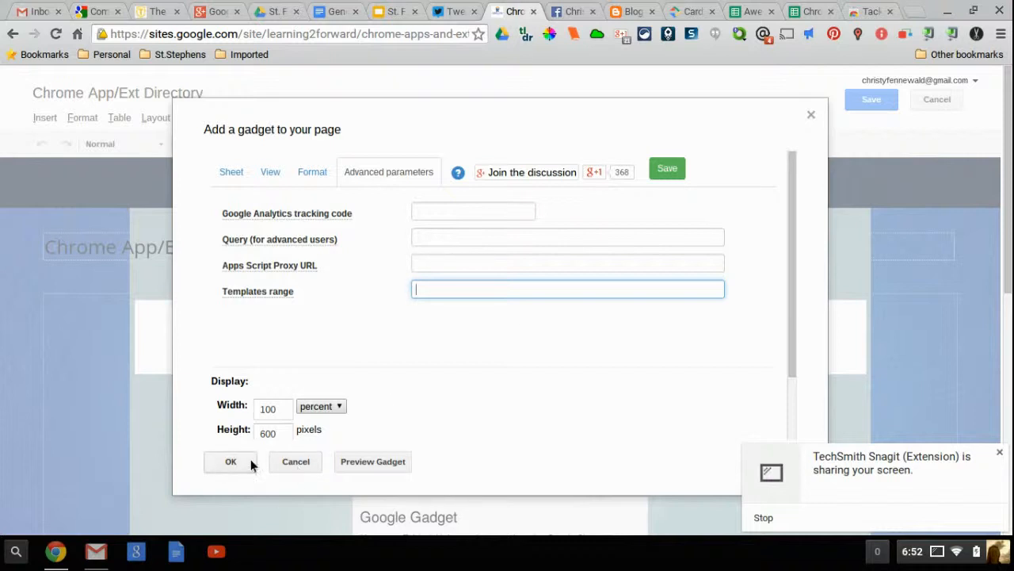
{"action": "mouse_move", "coordinate": [296, 467]}
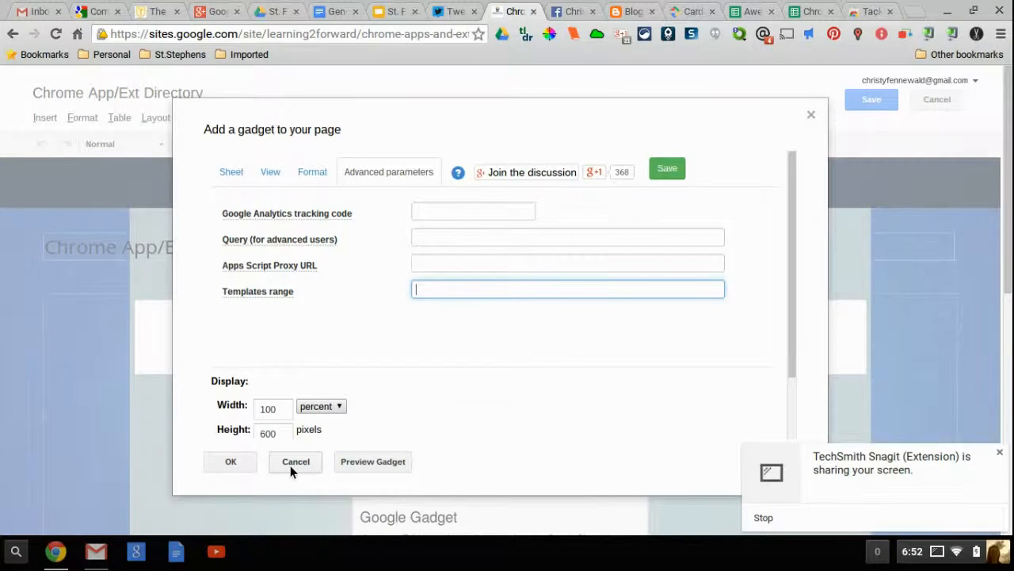
{"action": "left_click", "coordinate": [295, 462]}
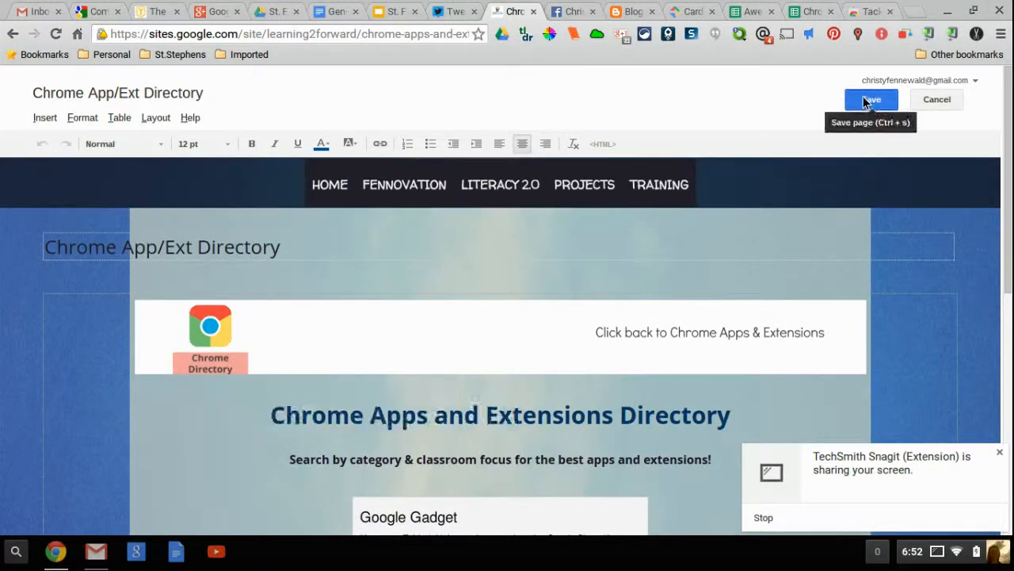
Save the Chrome App/Ext Directory page and scroll down to its 108 filterable app cards
{"action": "left_click", "coordinate": [871, 99]}
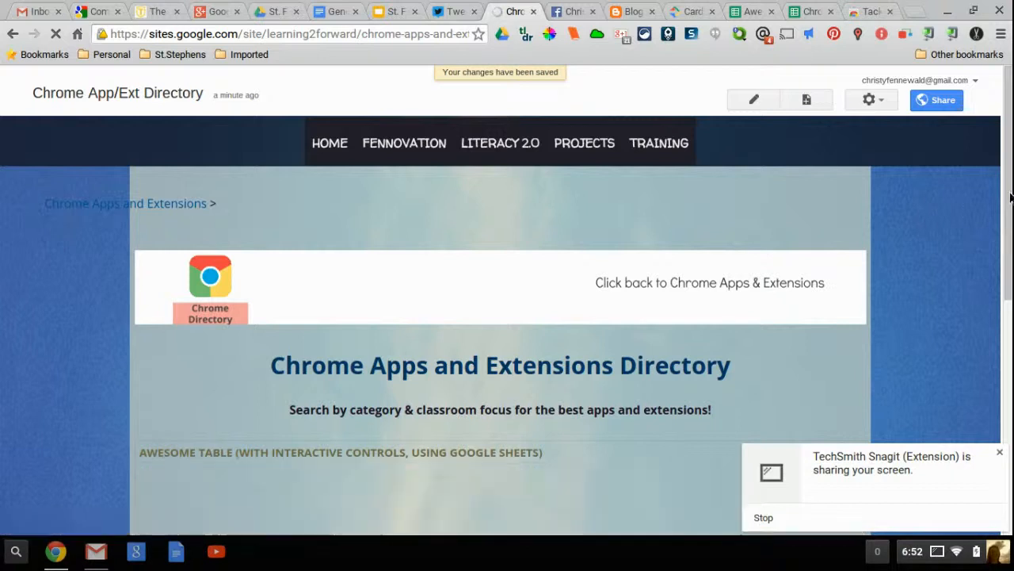
{"action": "scroll", "scroll_direction": "down", "scroll_amount": 3}
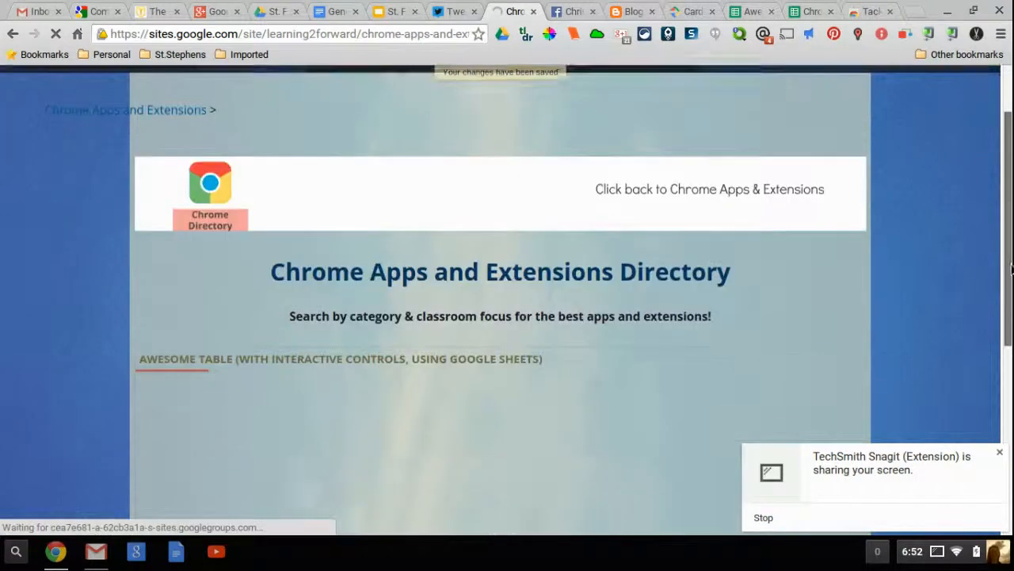
{"action": "scroll", "scroll_direction": "down", "scroll_amount": 3}
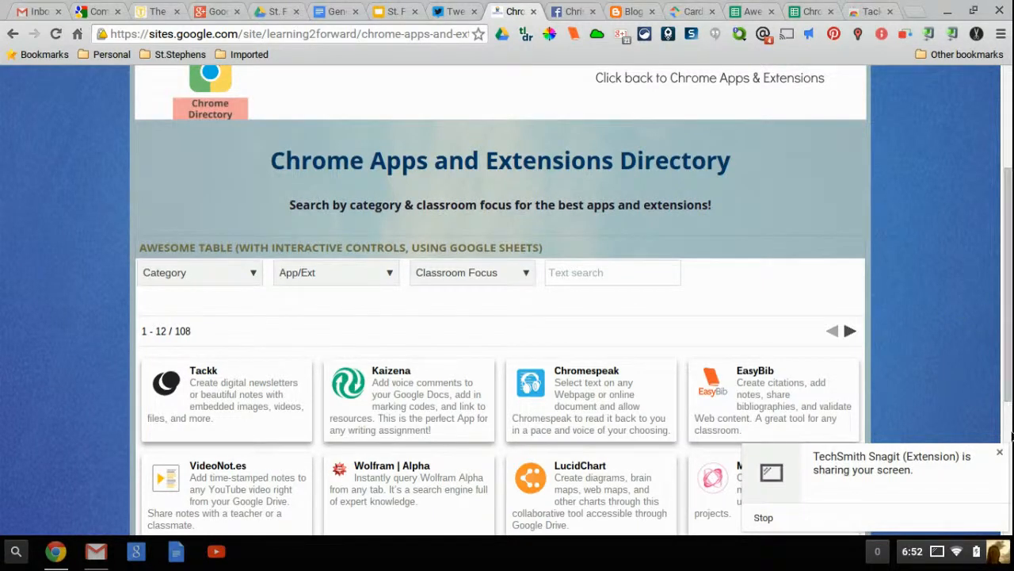
{"action": "mouse_move", "coordinate": [974, 314]}
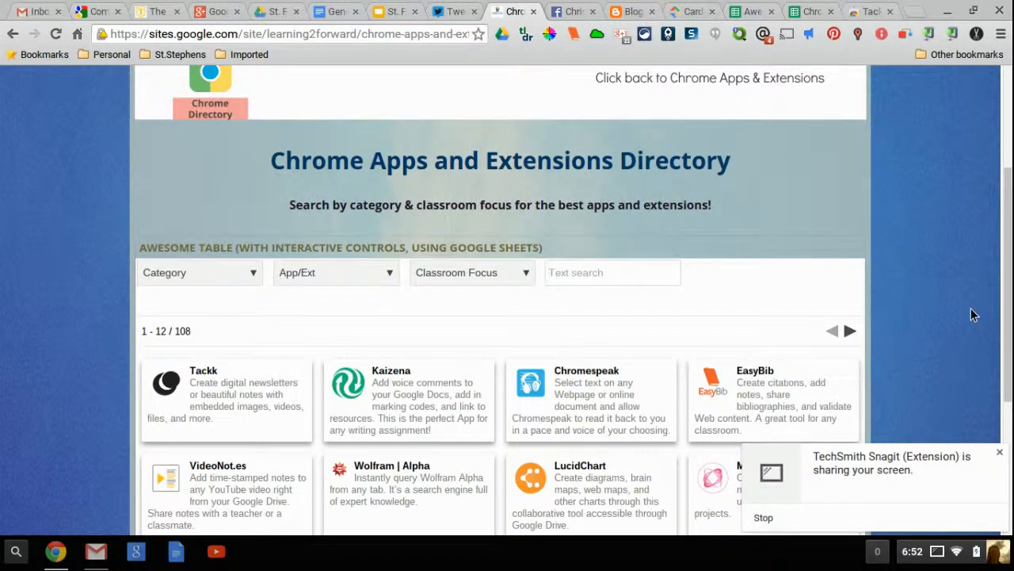